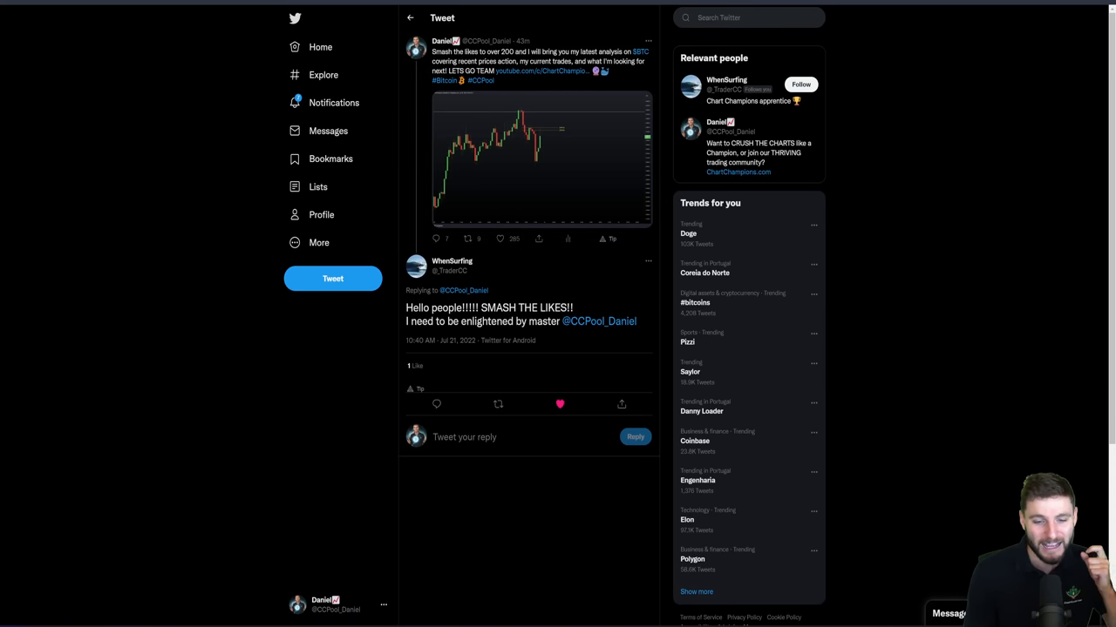
pyautogui.moveTo(510, 283)
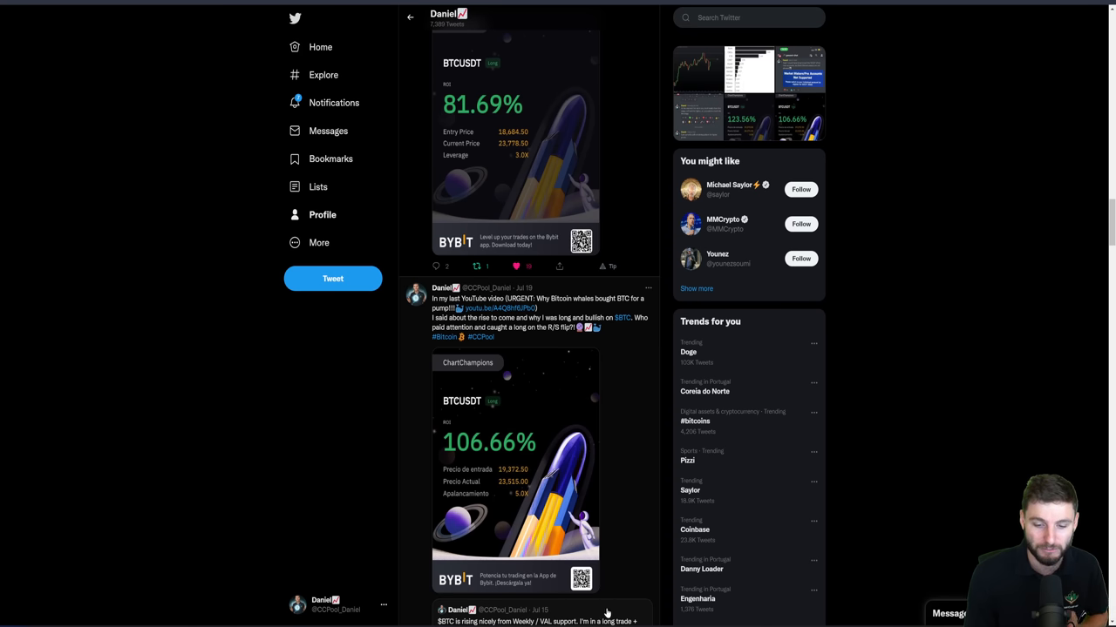
pyautogui.moveTo(518, 492)
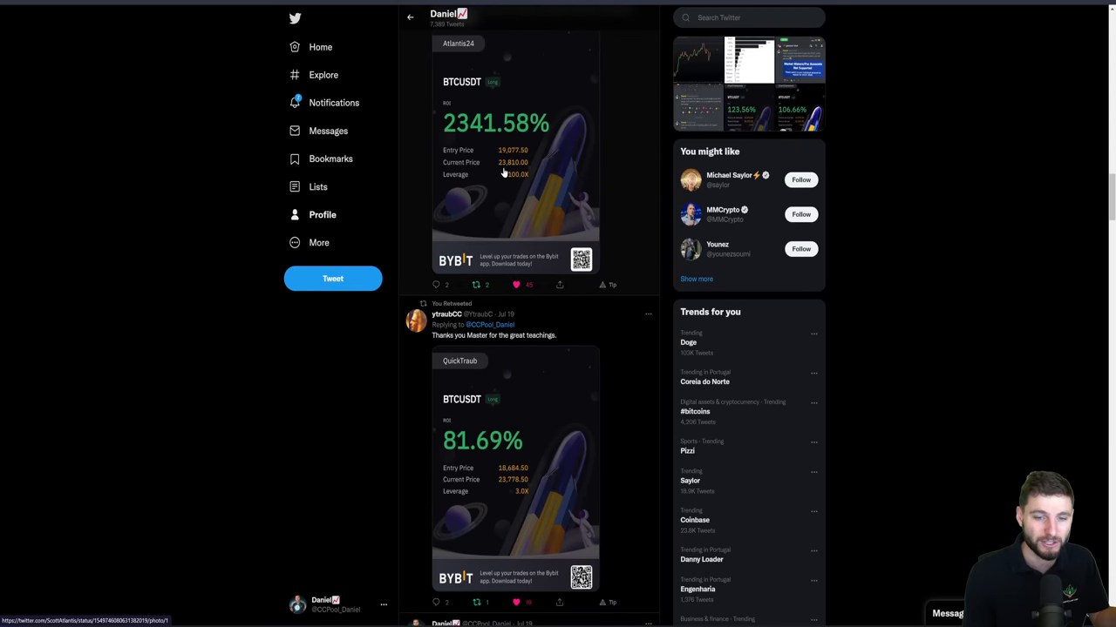
# - Scroll down the trader's profile feed through the Bybit BTCUSDT trade result posts
pyautogui.scroll(-3)
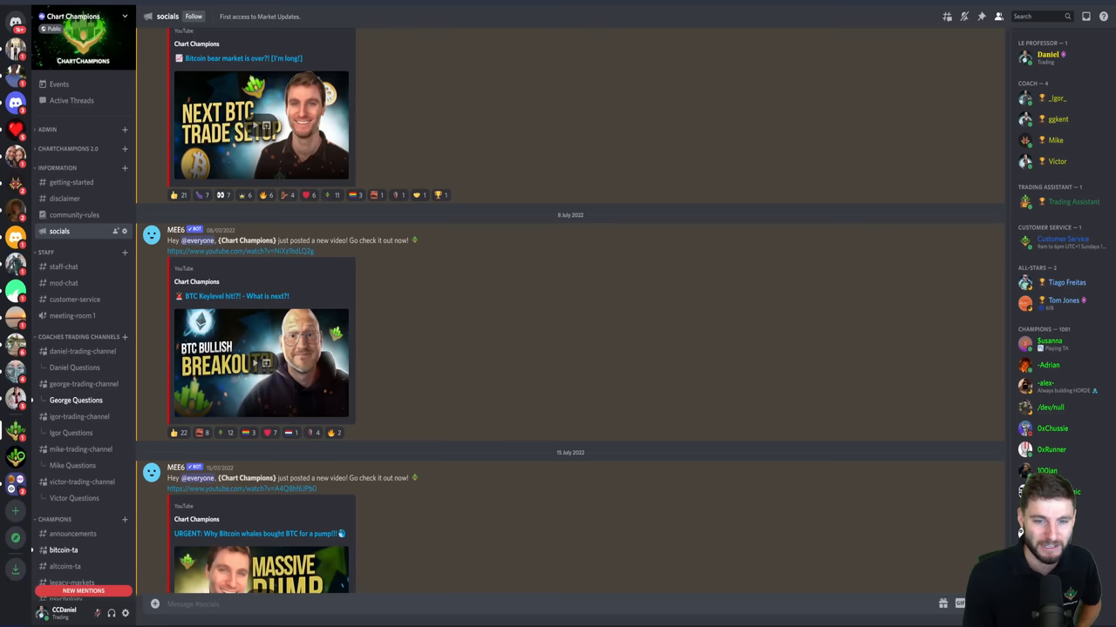
# - Scroll down the #socials channel through the YouTube video announcements
pyautogui.scroll(-3)
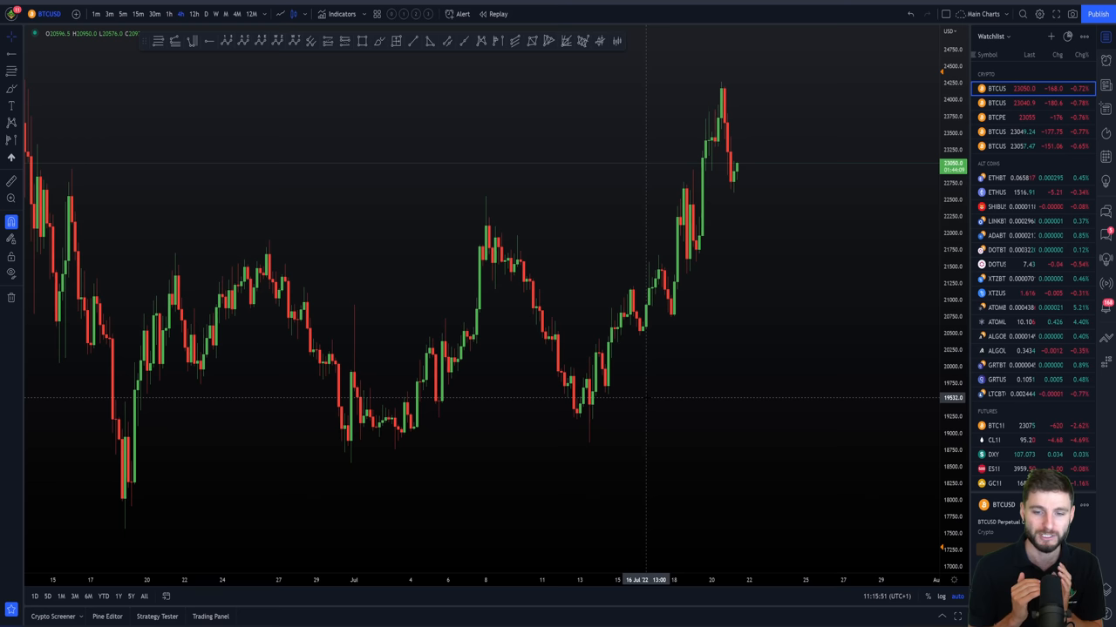
pyautogui.moveTo(680, 234)
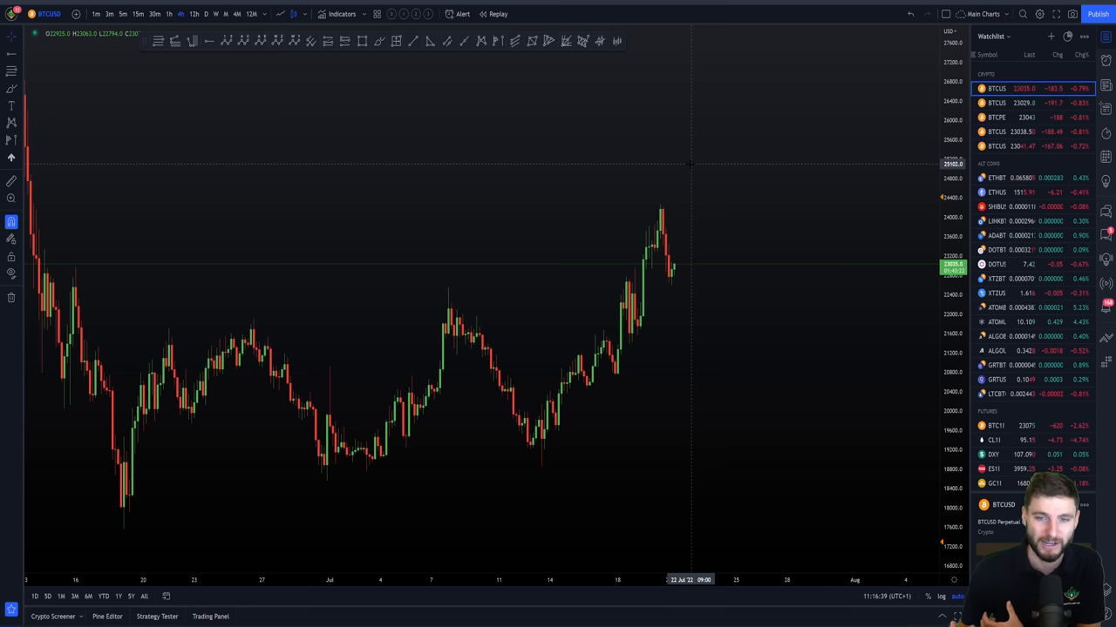
pyautogui.moveTo(523, 236)
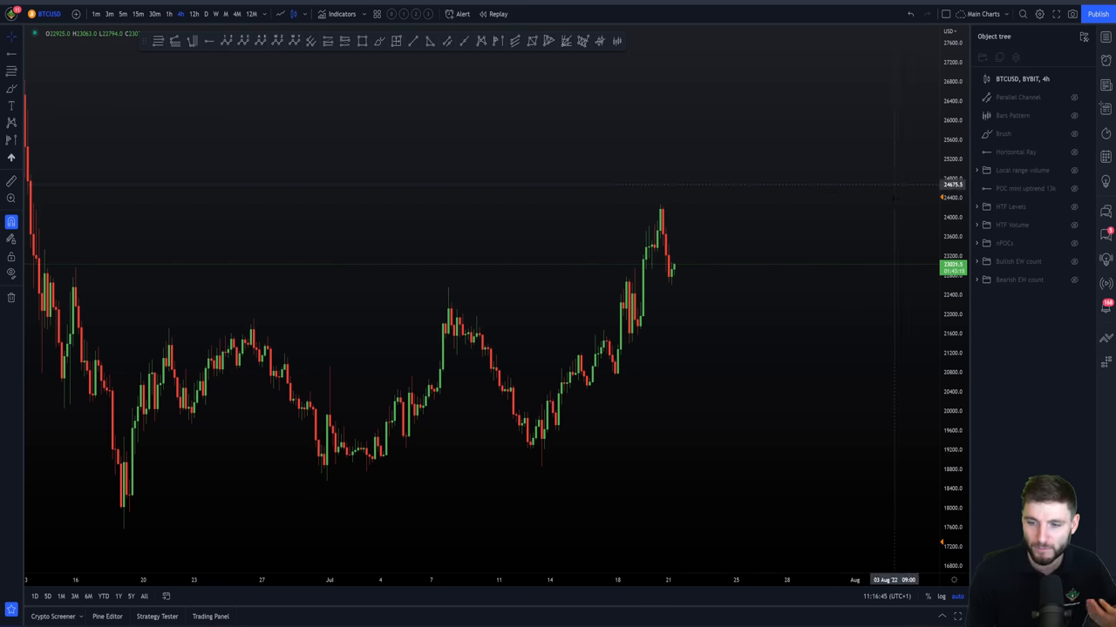
pyautogui.moveTo(829, 258)
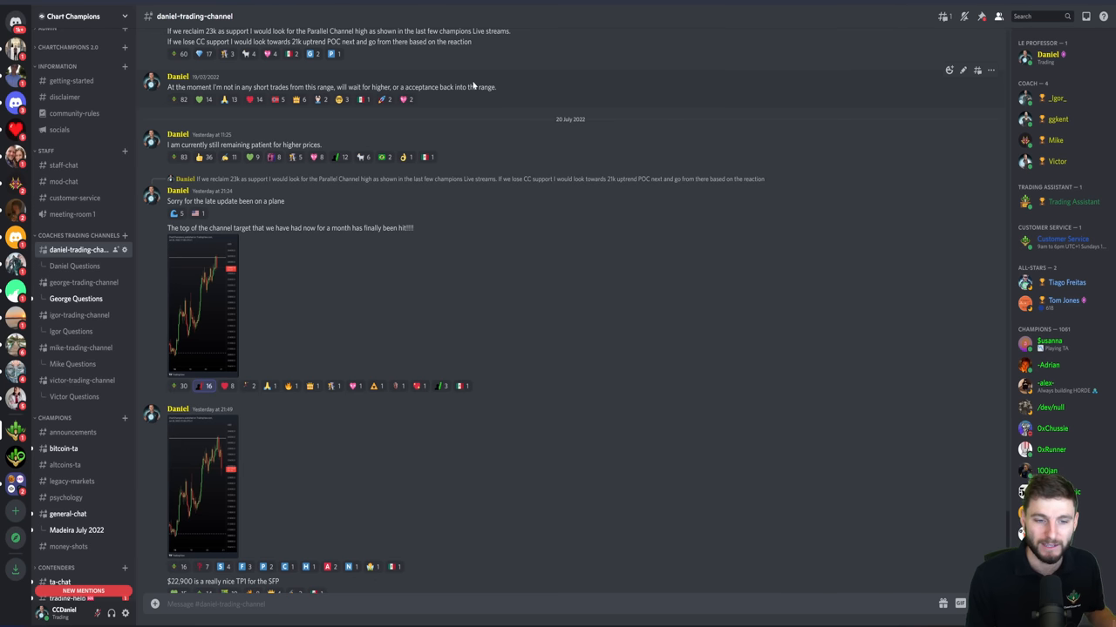
pyautogui.moveTo(209, 136)
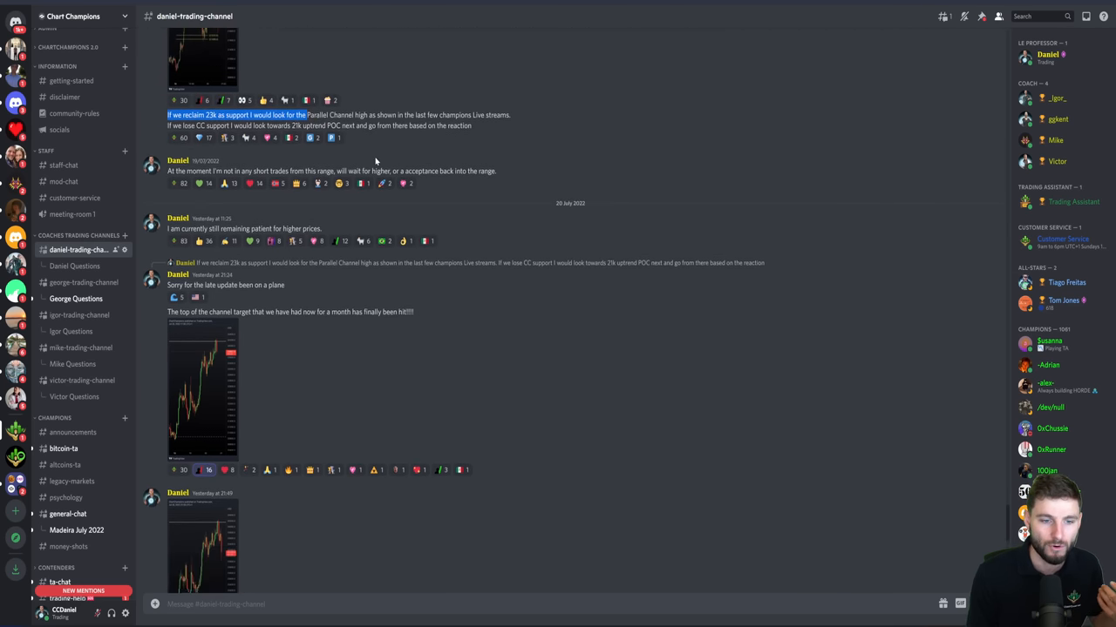
# - Scroll through the coach's trading channel posts about BTC support levels and back up
pyautogui.scroll(-3)
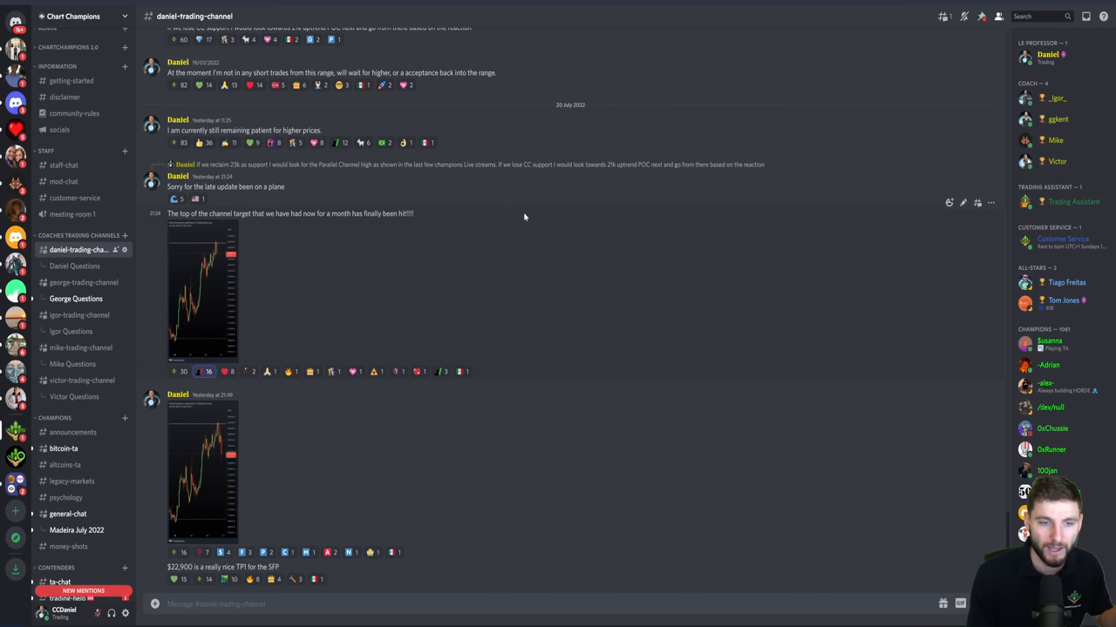
pyautogui.scroll(3)
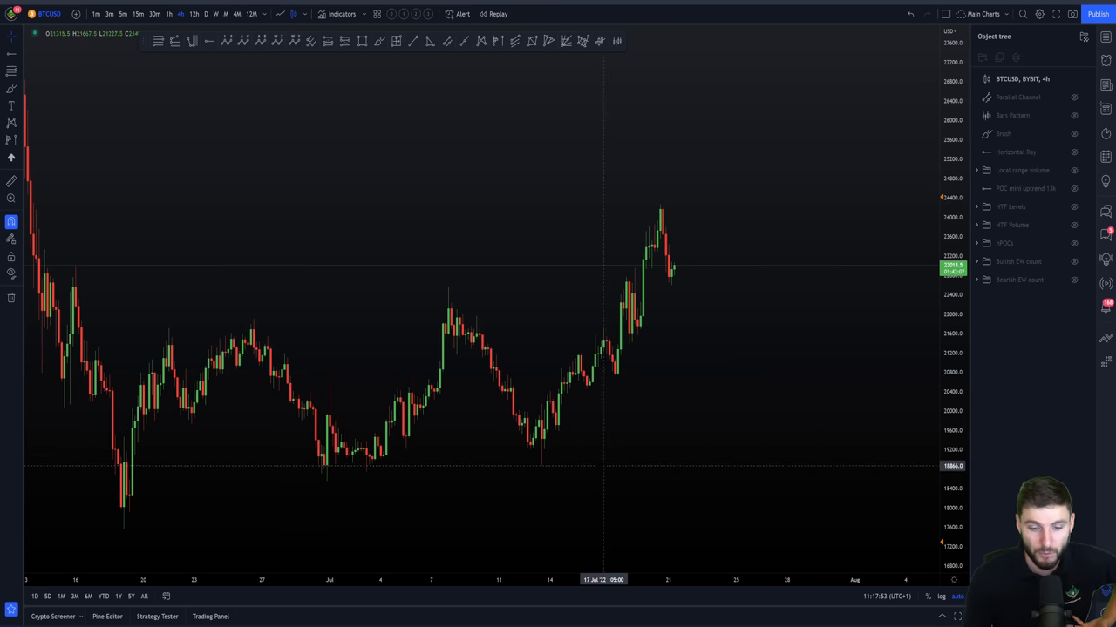
pyautogui.moveTo(662, 212)
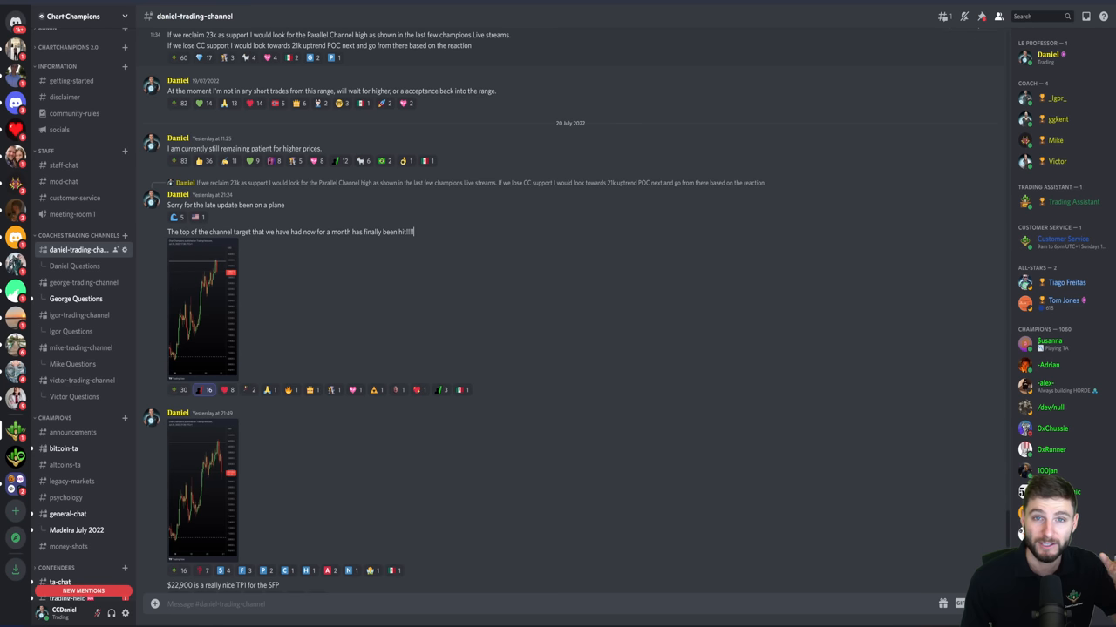
pyautogui.moveTo(364, 76)
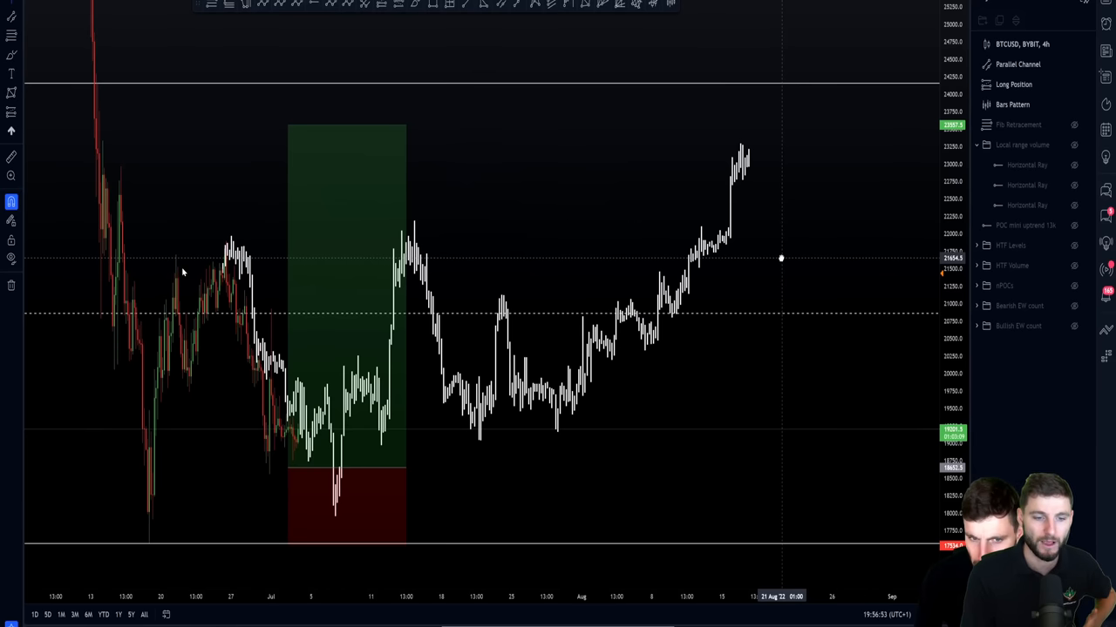
pyautogui.moveTo(323, 267)
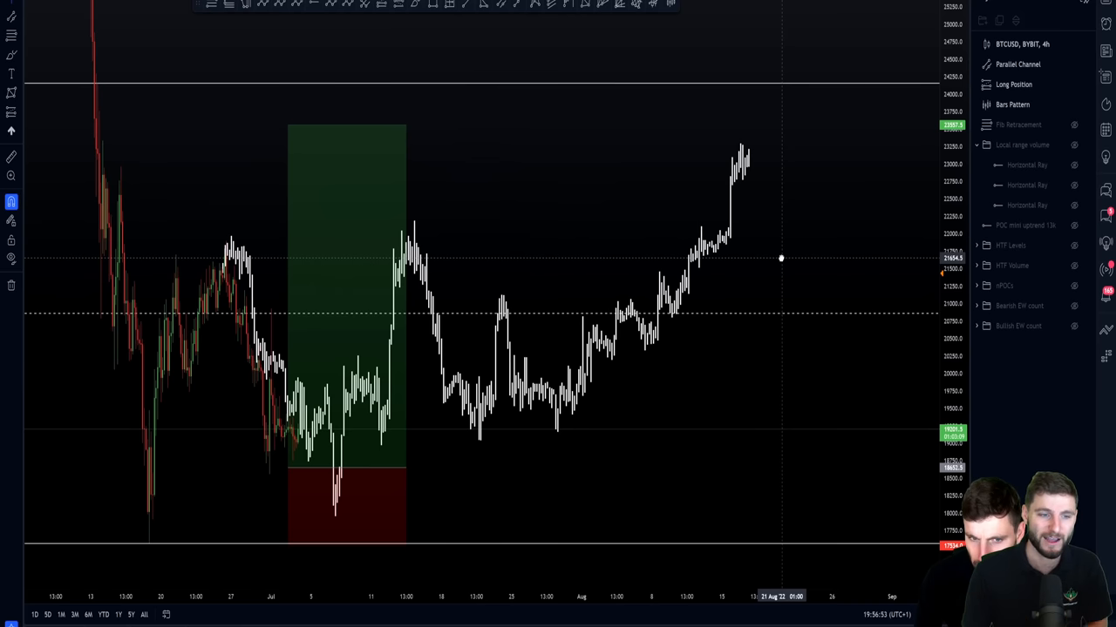
pyautogui.moveTo(737, 224)
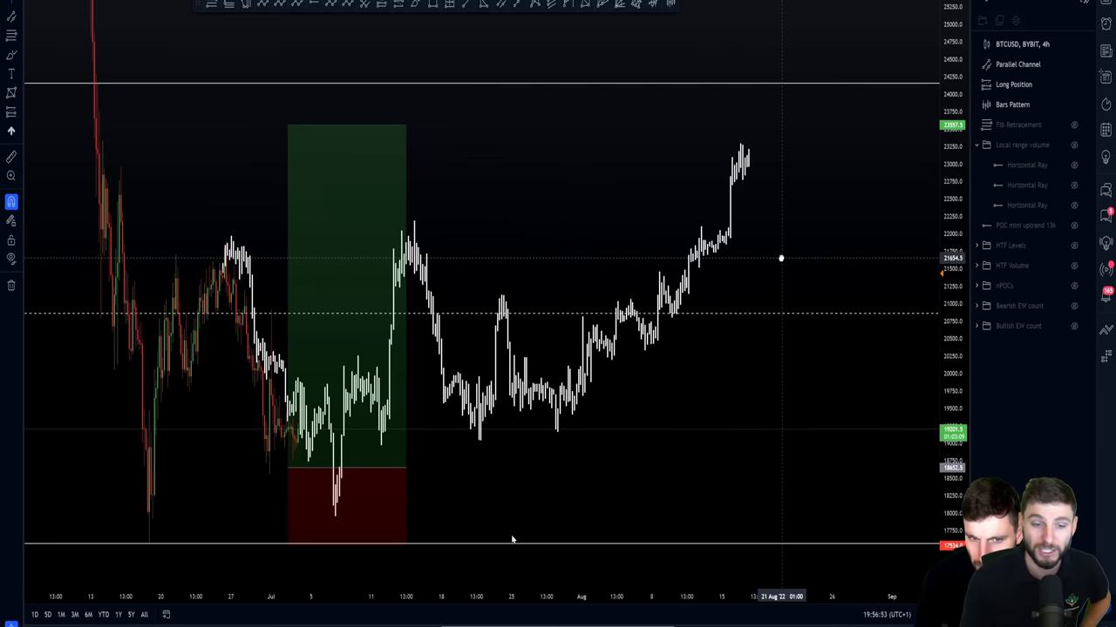
pyautogui.moveTo(220, 516)
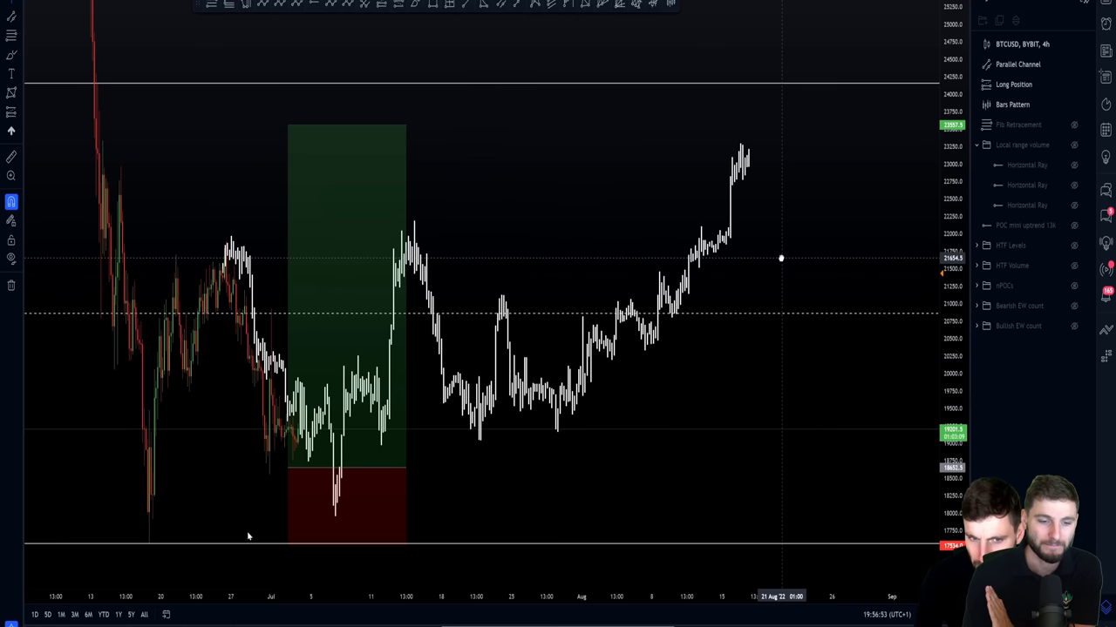
pyautogui.moveTo(148, 549)
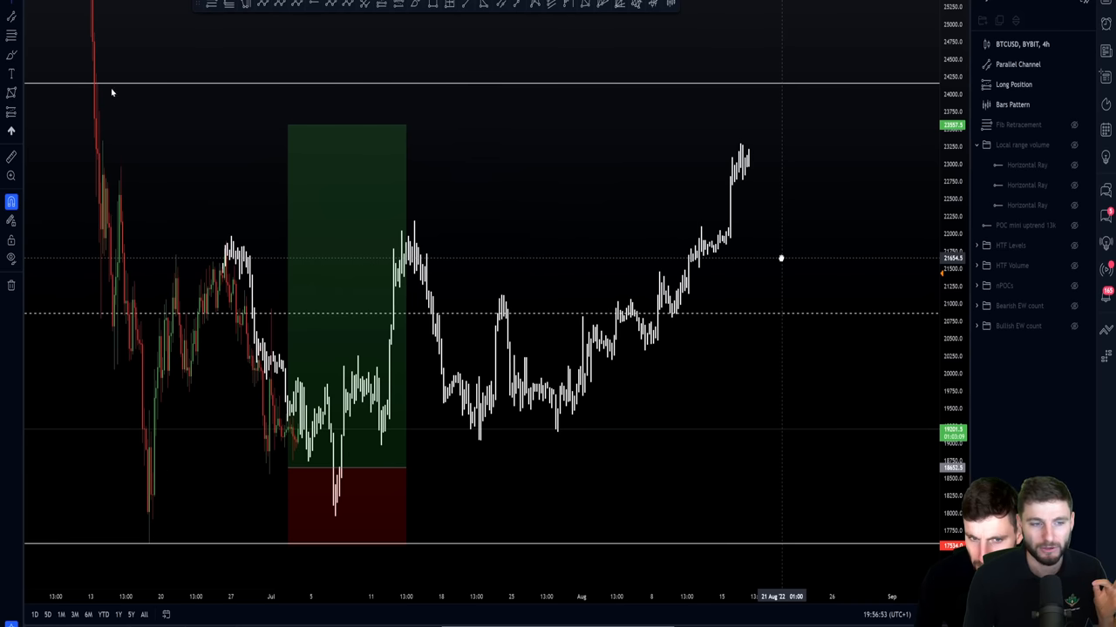
pyautogui.moveTo(94, 97)
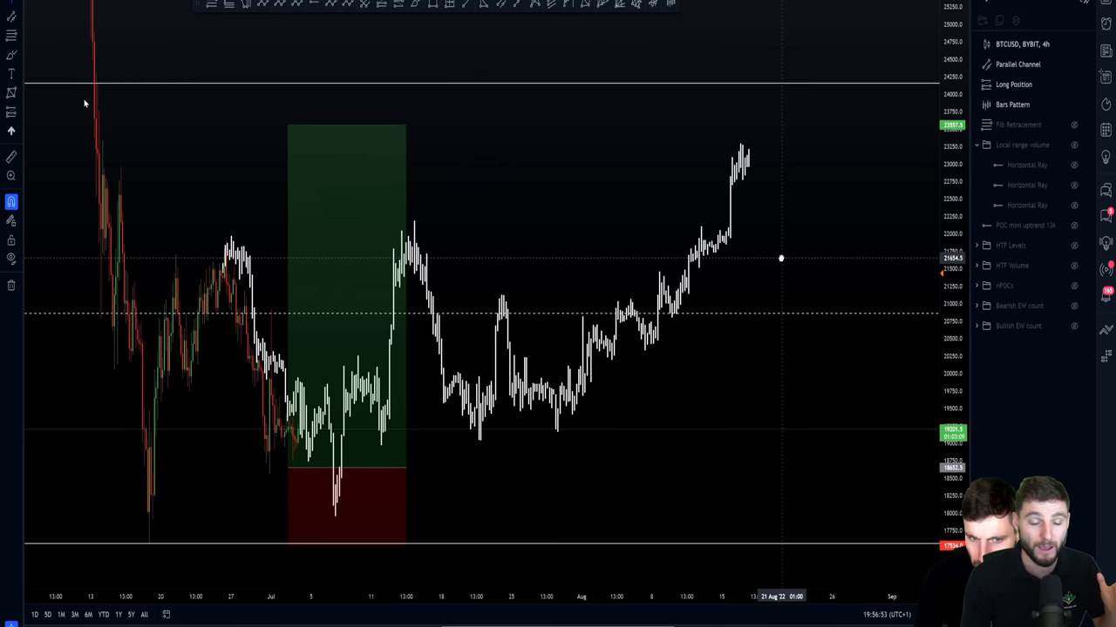
pyautogui.moveTo(81, 279)
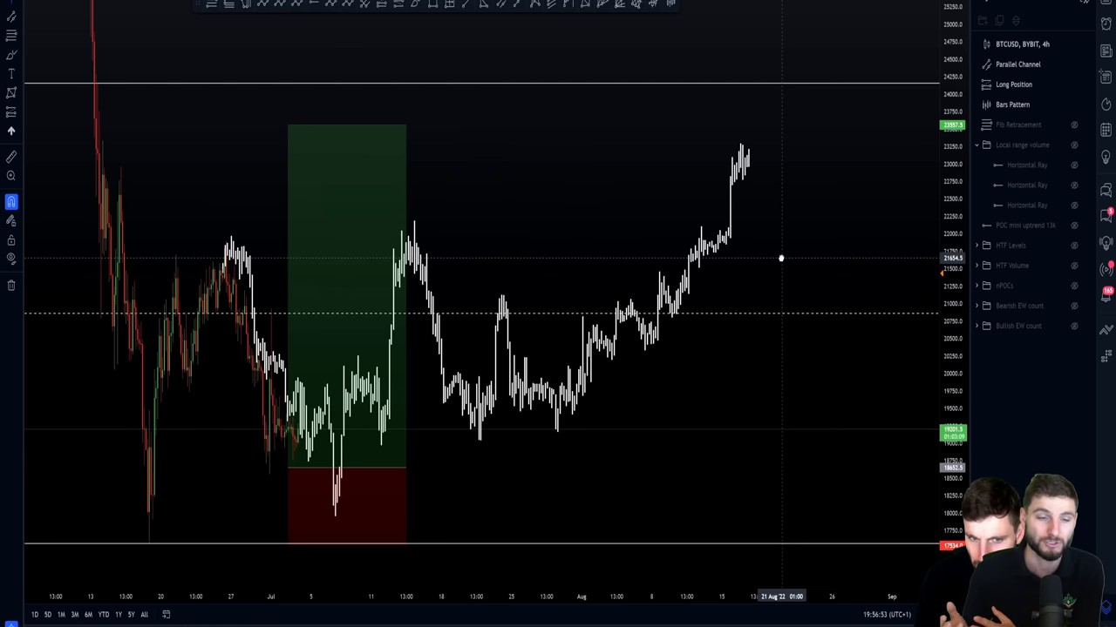
pyautogui.moveTo(97, 82)
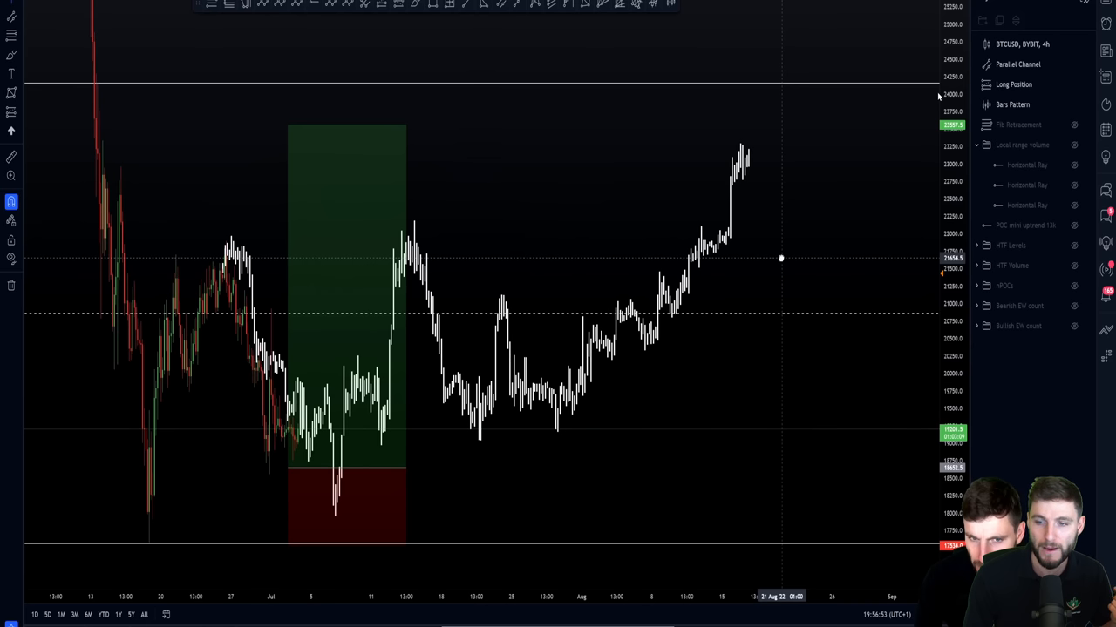
pyautogui.moveTo(935, 77)
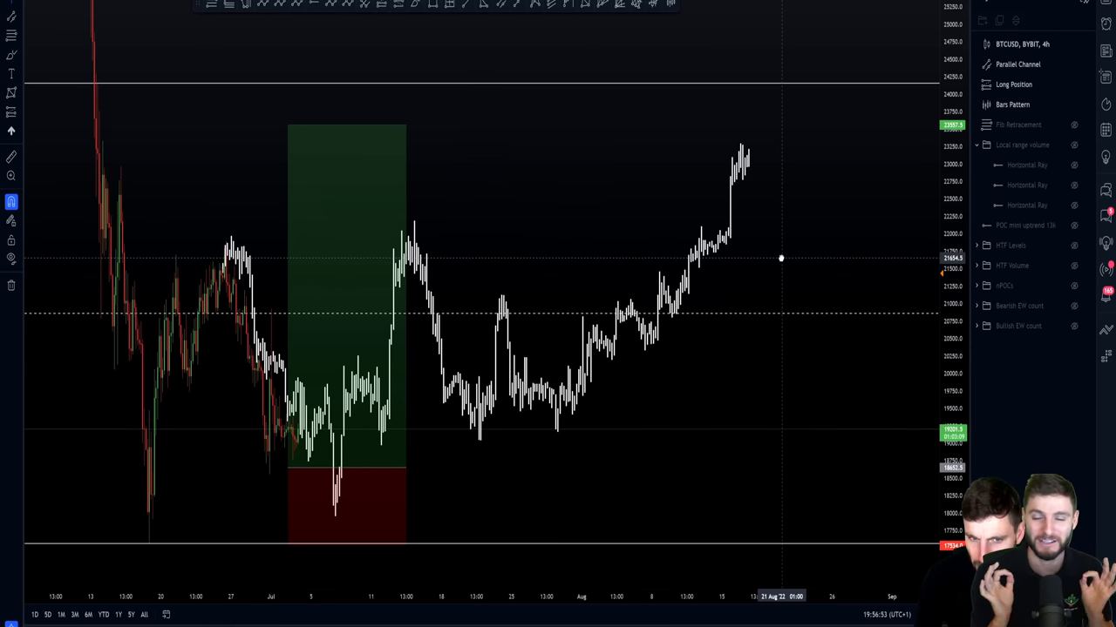
pyautogui.moveTo(932, 98)
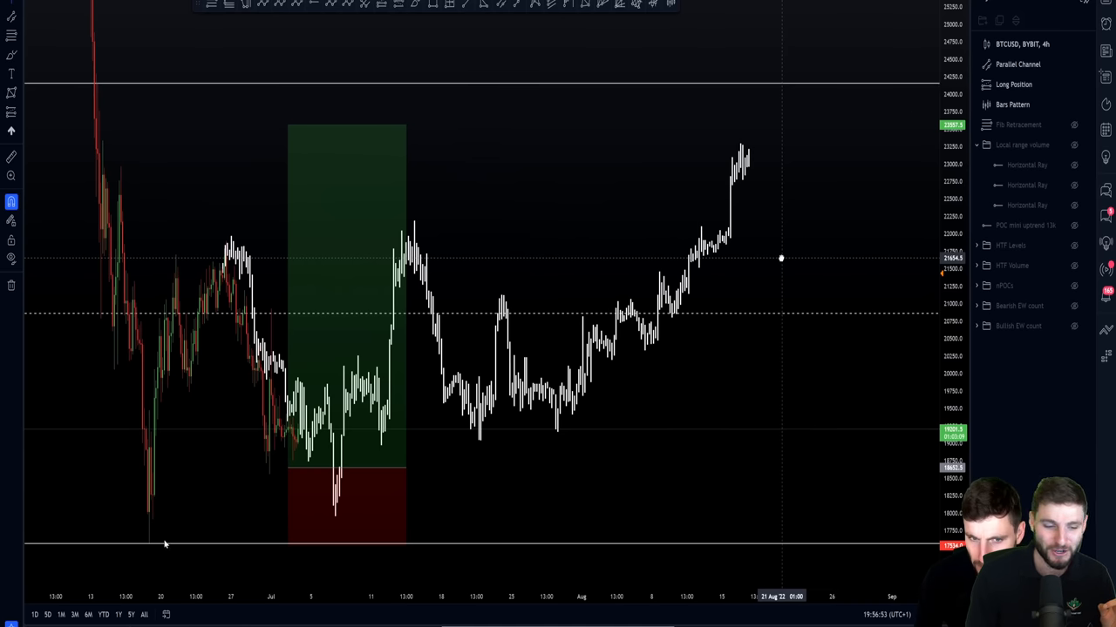
pyautogui.moveTo(437, 300)
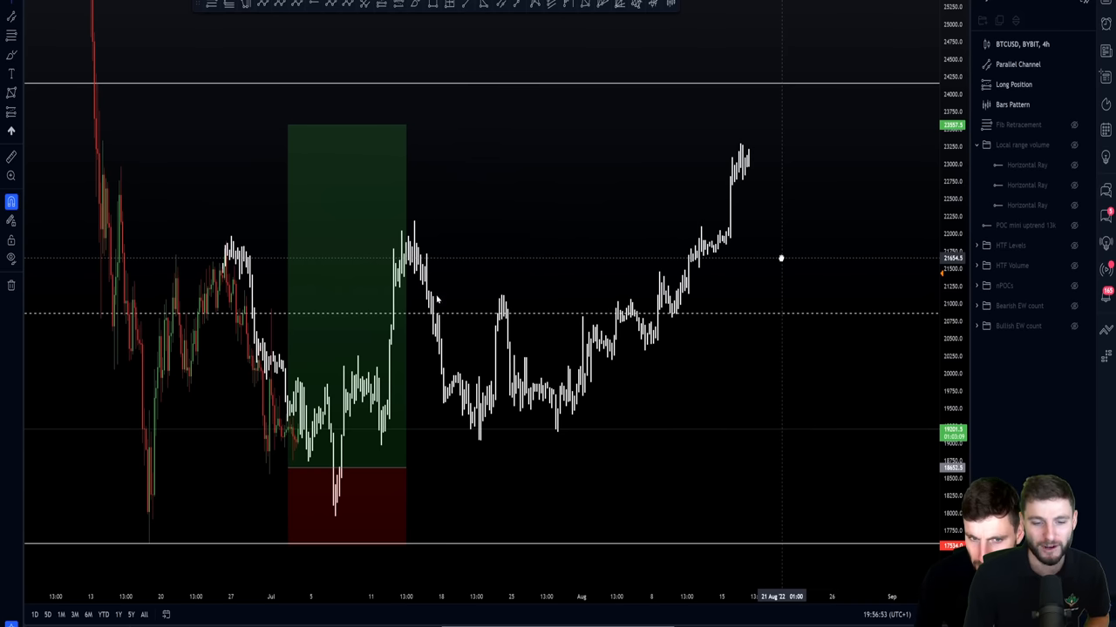
pyautogui.moveTo(467, 355)
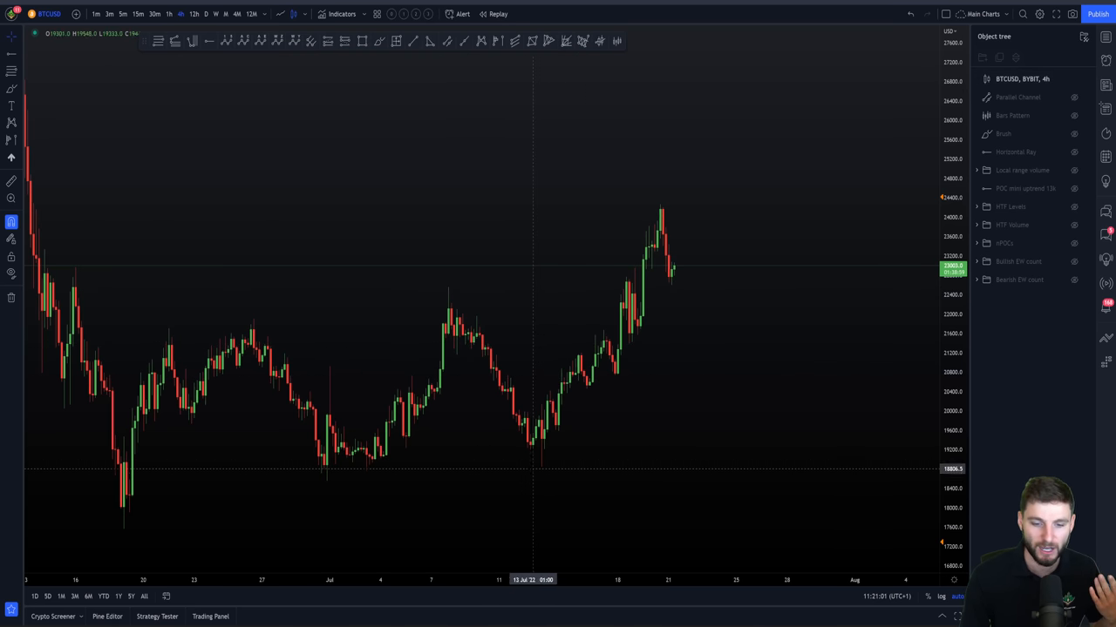
pyautogui.moveTo(617, 286)
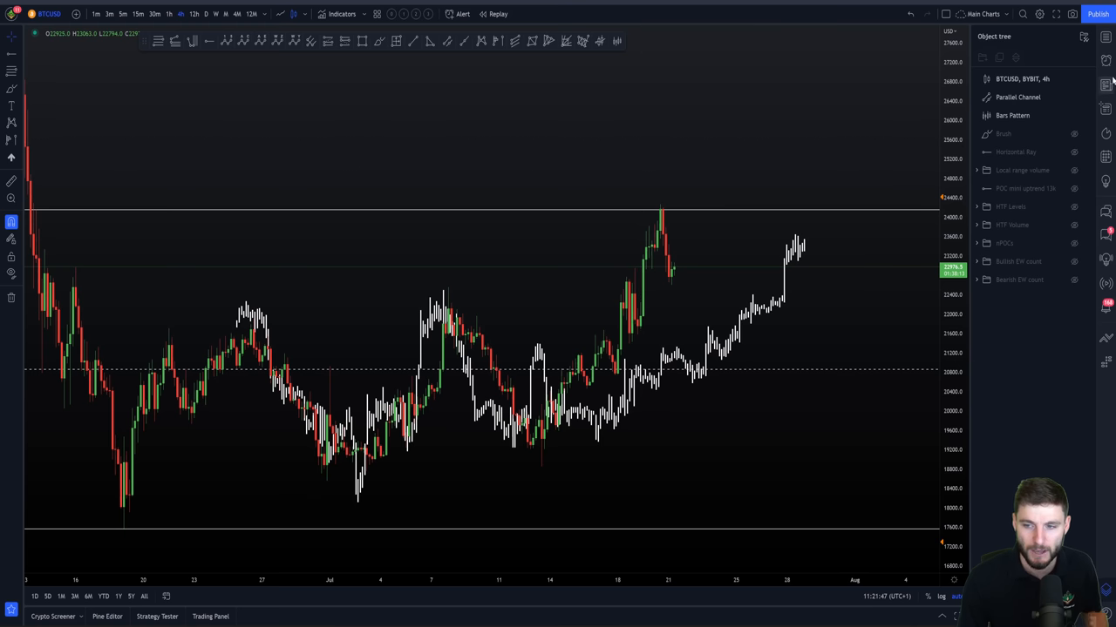
# - Remove the grey Bars Pattern projection, leaving only candles and horizontal levels
pyautogui.click(1072, 115)
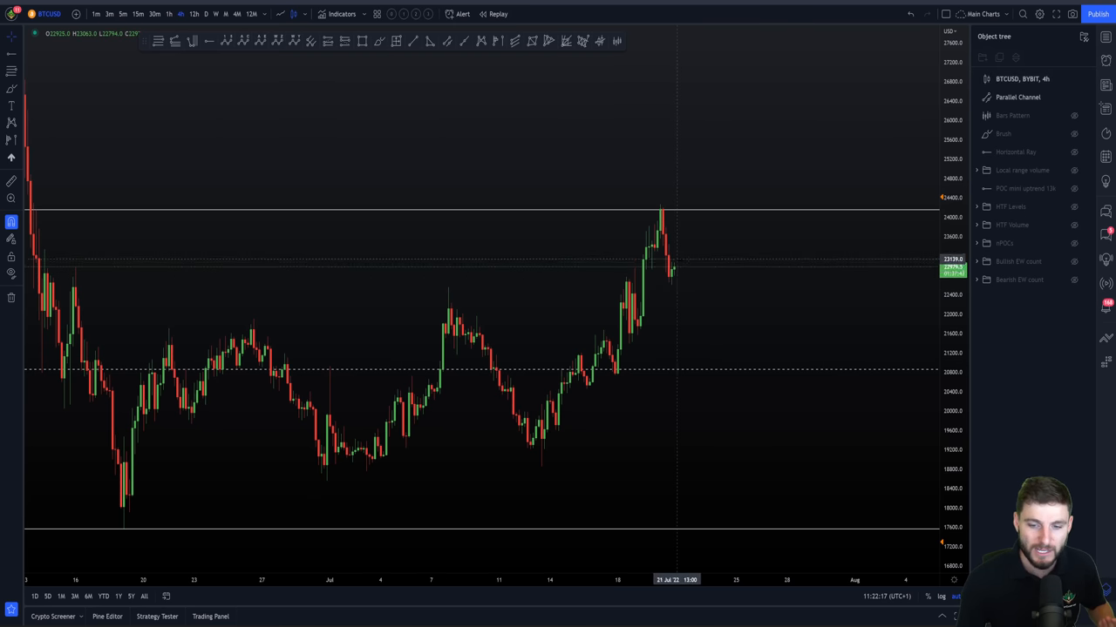
pyautogui.moveTo(694, 272)
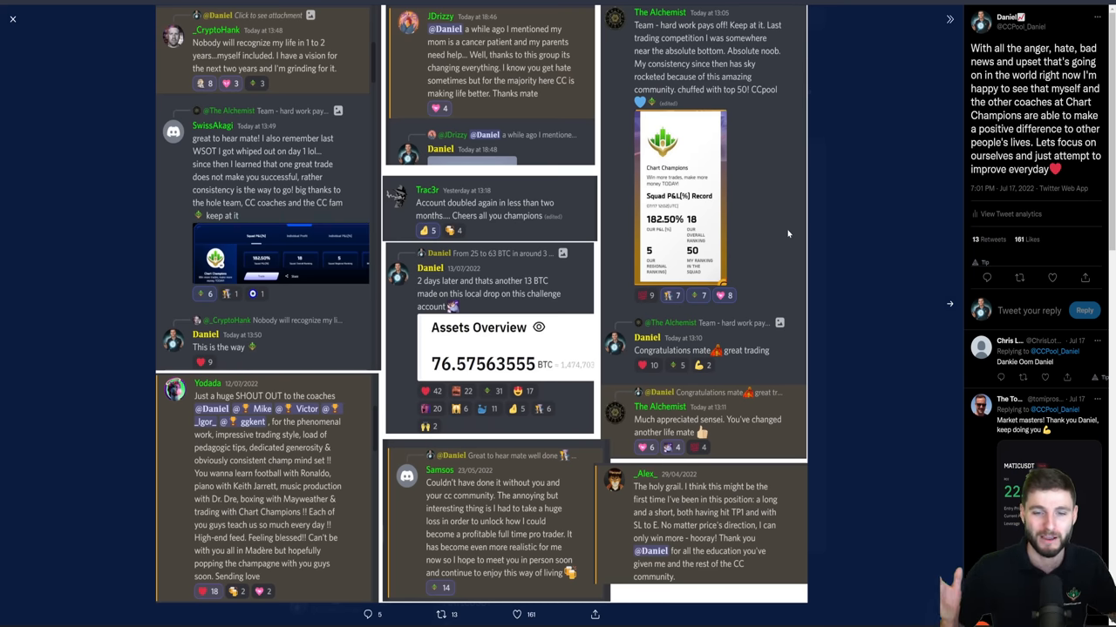
pyautogui.moveTo(735, 127)
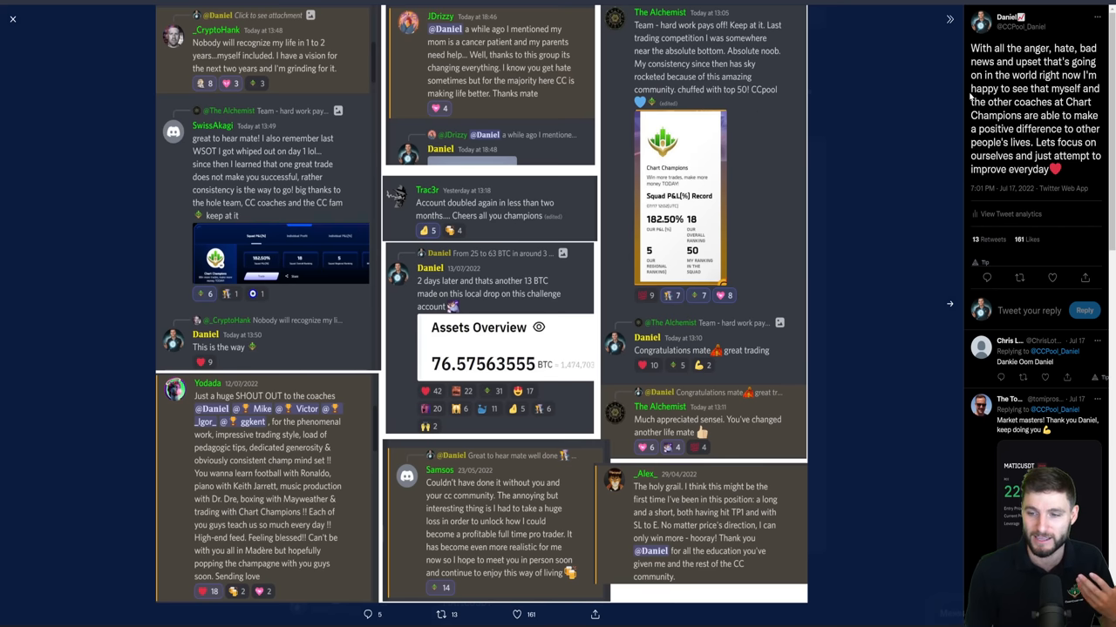
pyautogui.moveTo(962, 147)
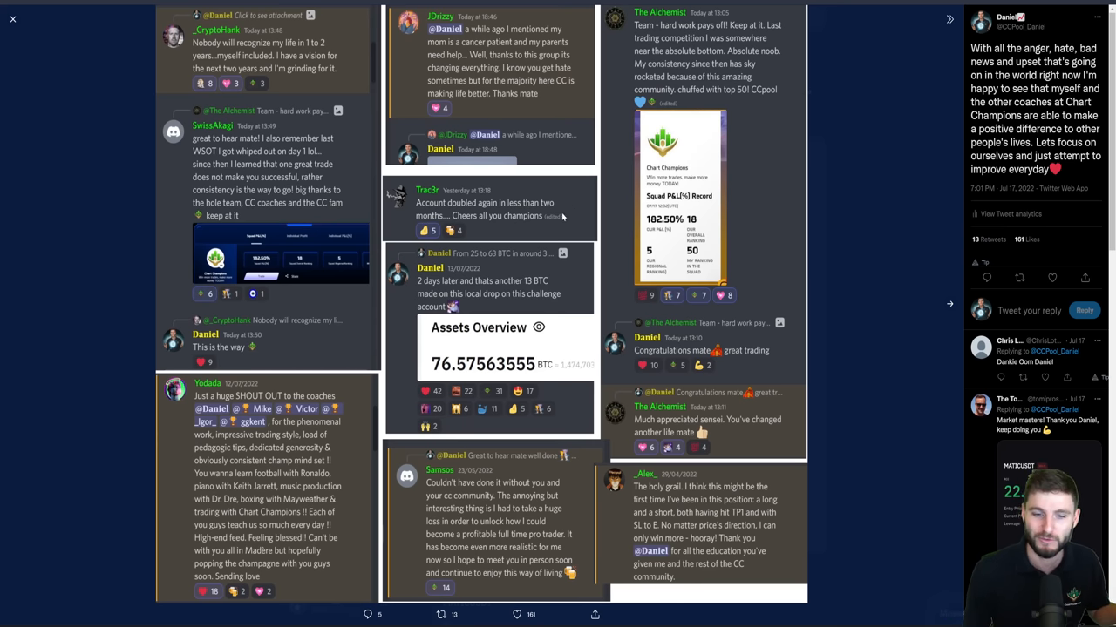
pyautogui.moveTo(422, 281)
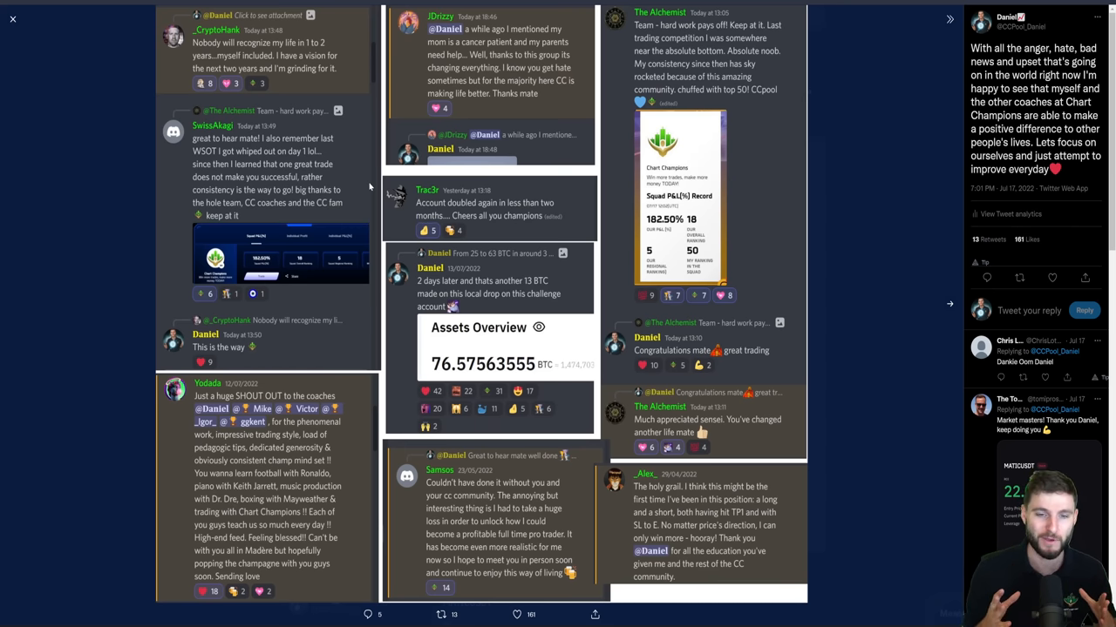
pyautogui.moveTo(613, 160)
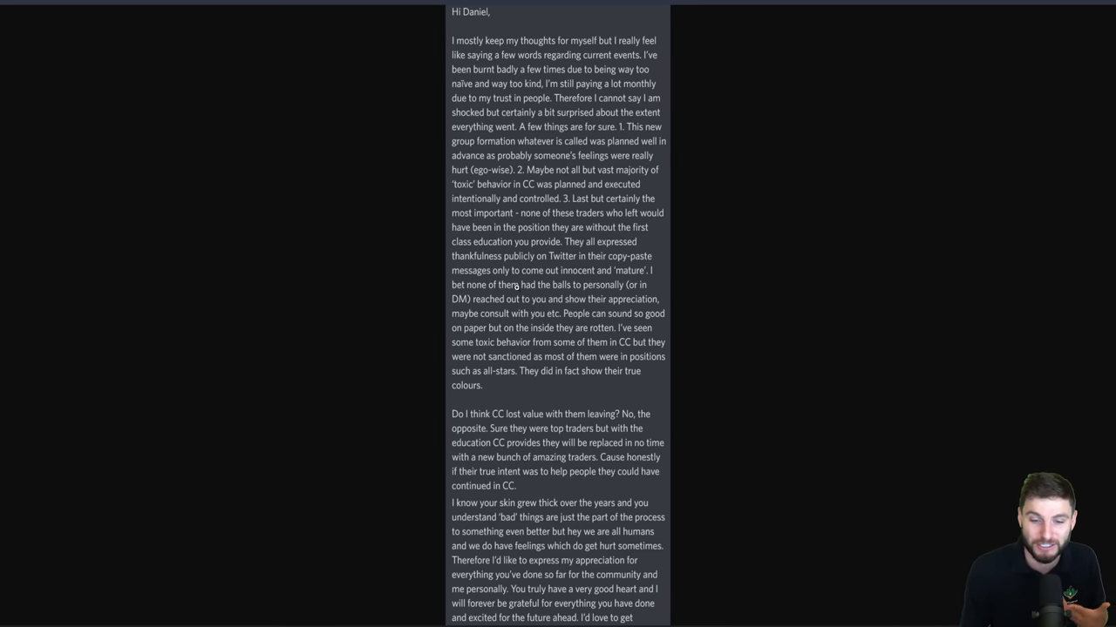
pyautogui.moveTo(743, 331)
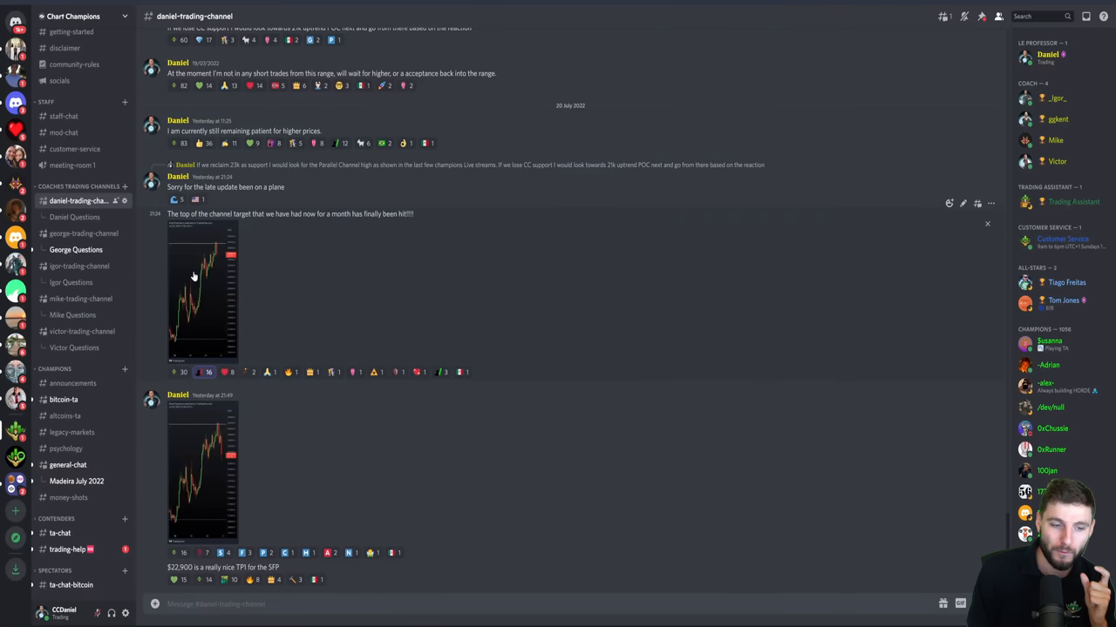
pyautogui.click(200, 293)
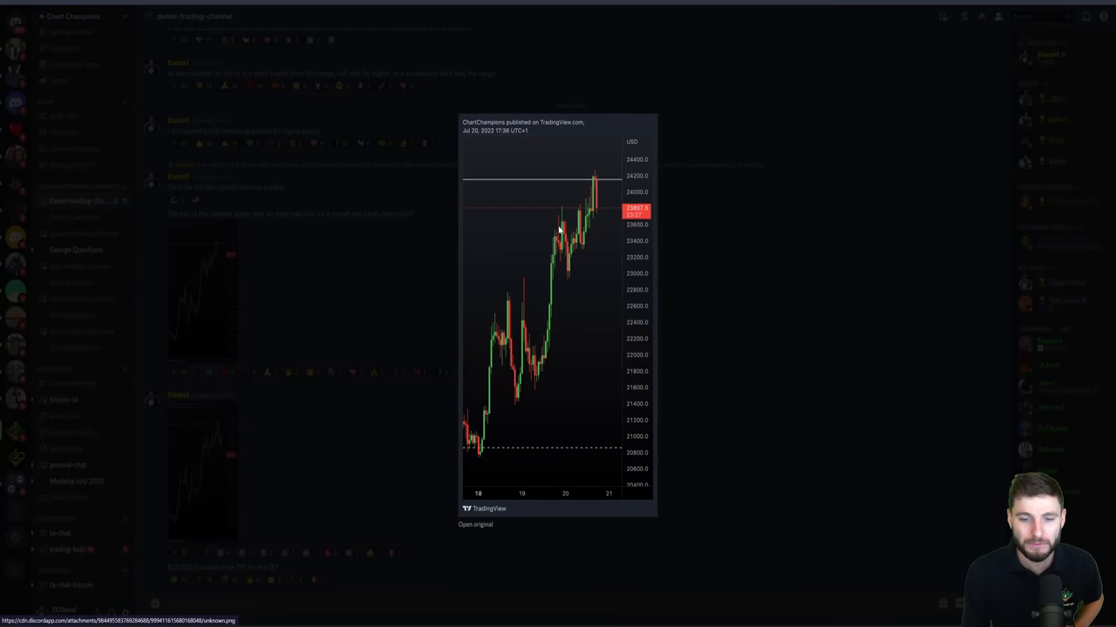
pyautogui.moveTo(596, 183)
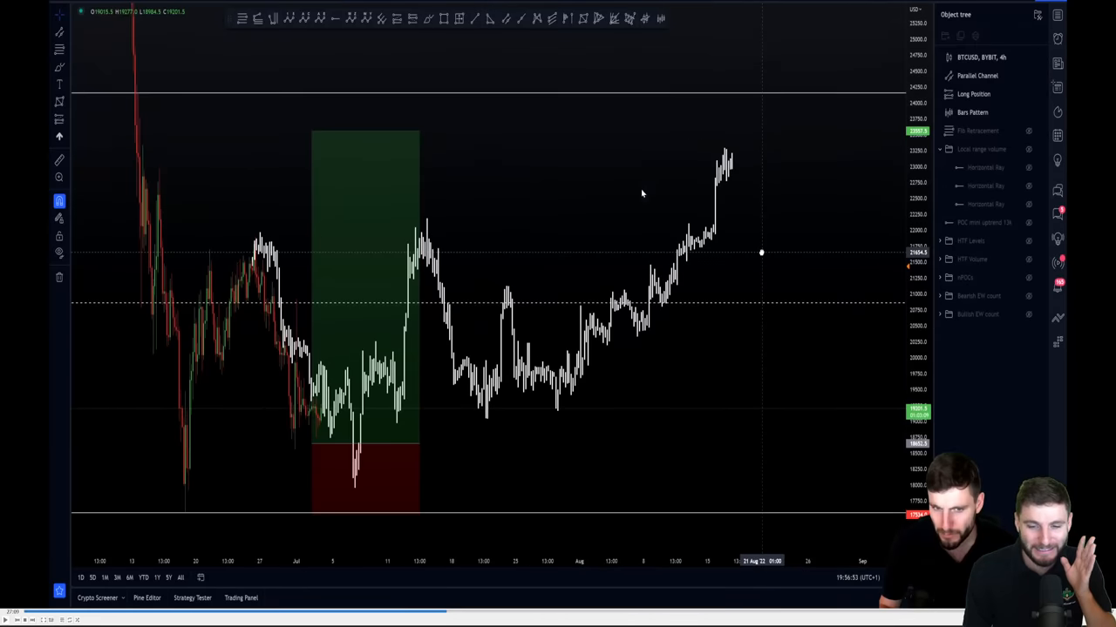
pyautogui.moveTo(886, 103)
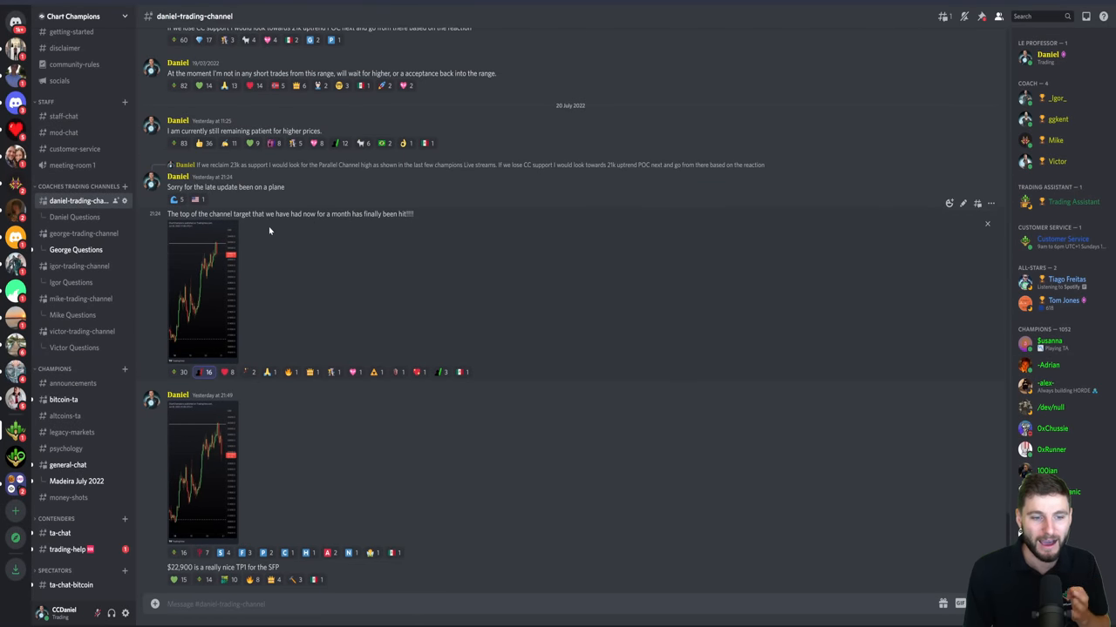
pyautogui.moveTo(225, 272)
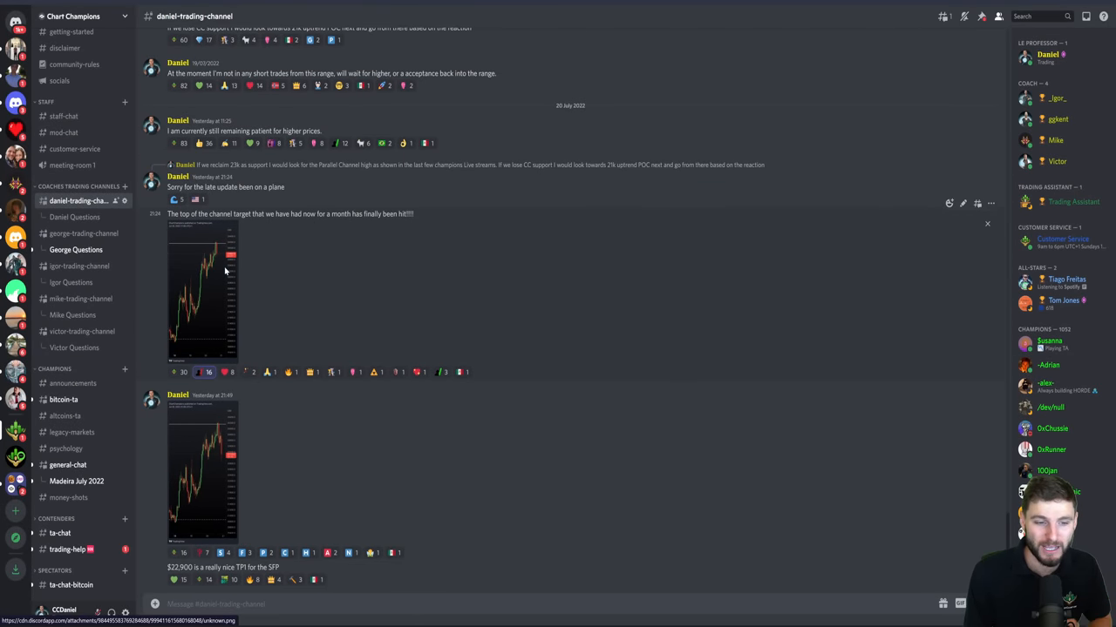
# - View the posted BTC chart image full size again in the trading channel
pyautogui.click(202, 293)
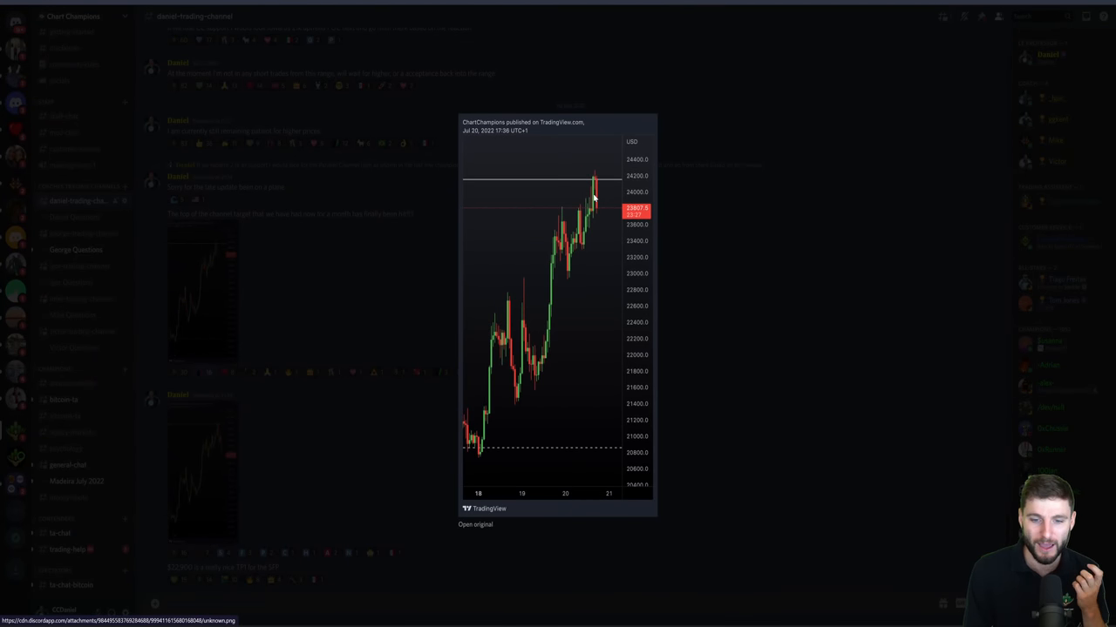
pyautogui.moveTo(600, 208)
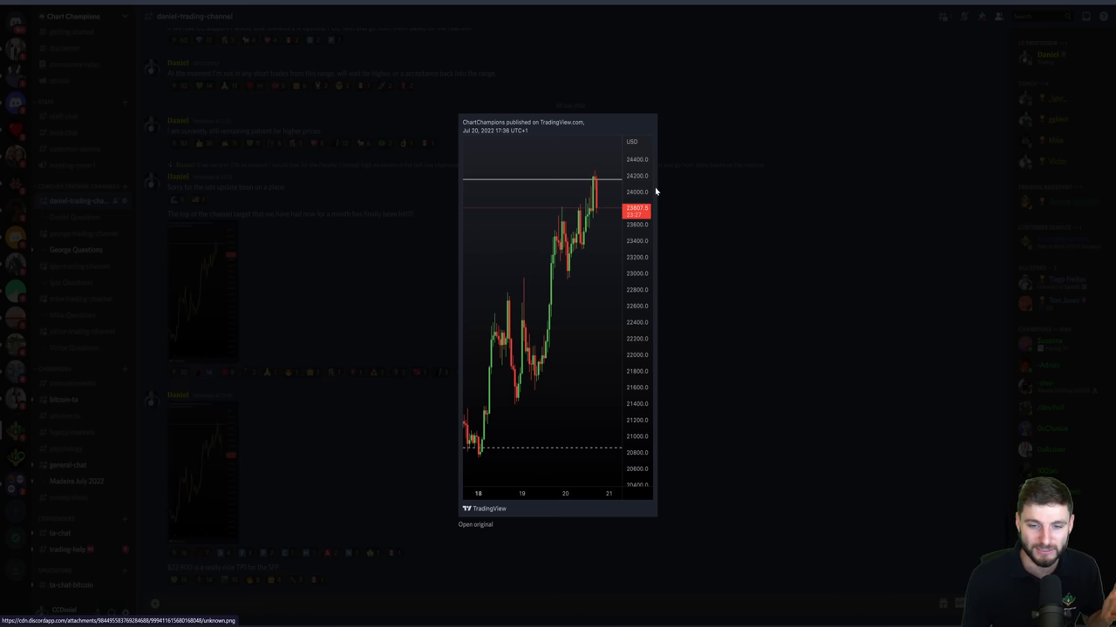
pyautogui.moveTo(704, 214)
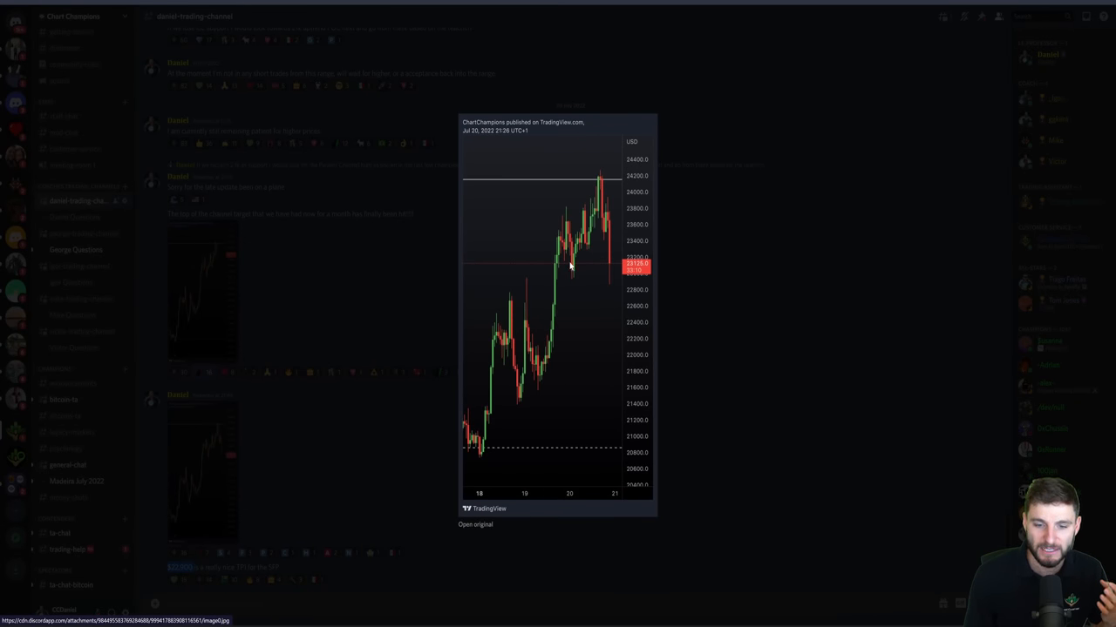
pyautogui.moveTo(600, 180)
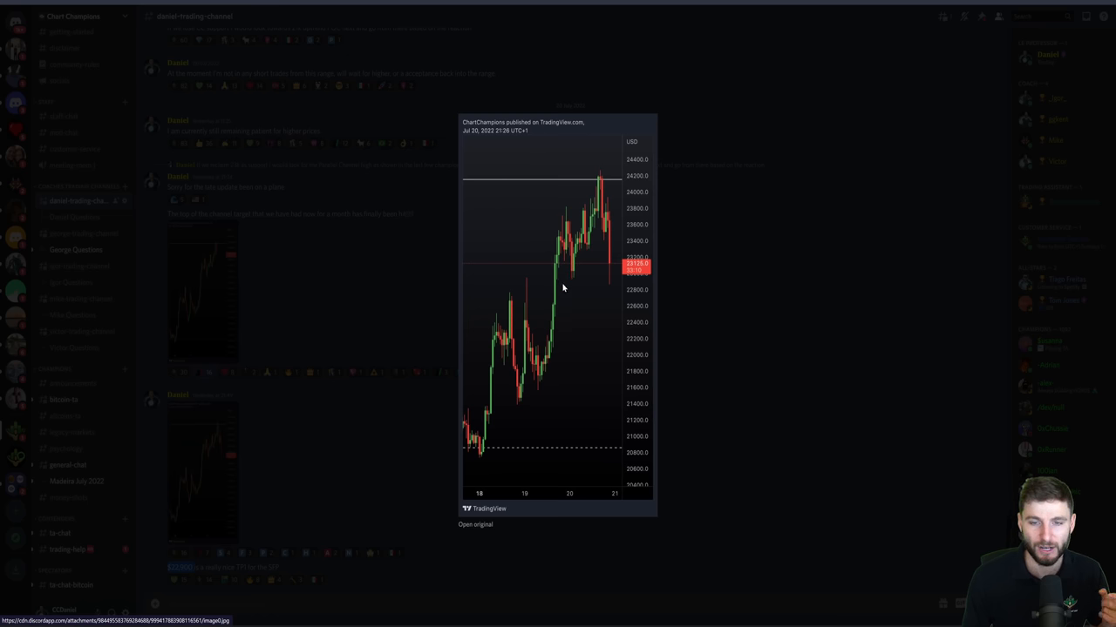
pyautogui.moveTo(551, 288)
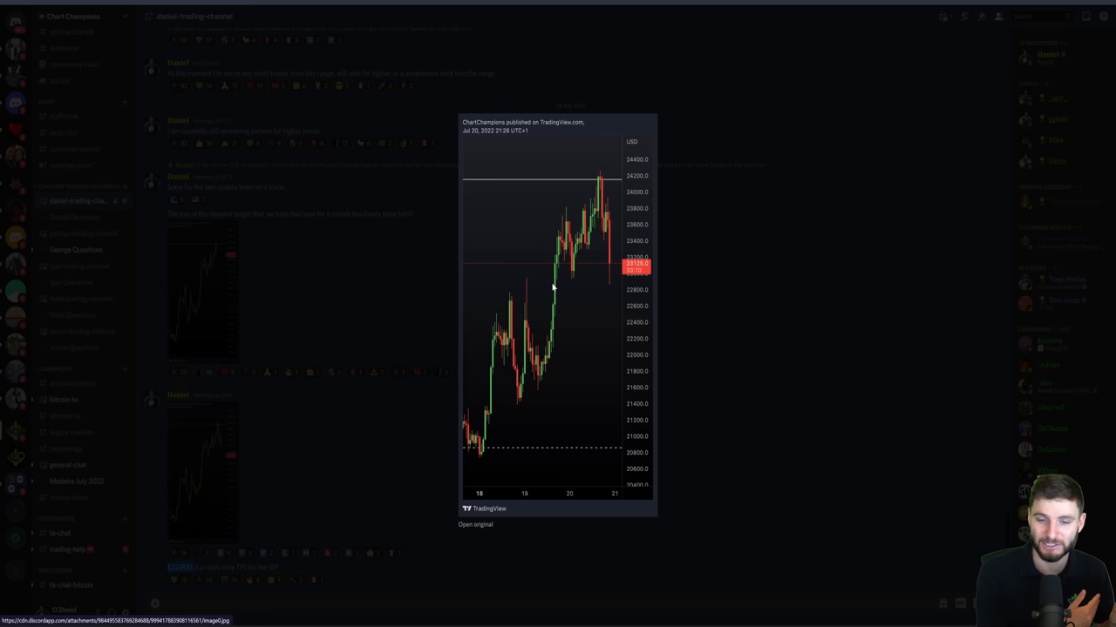
pyautogui.moveTo(669, 233)
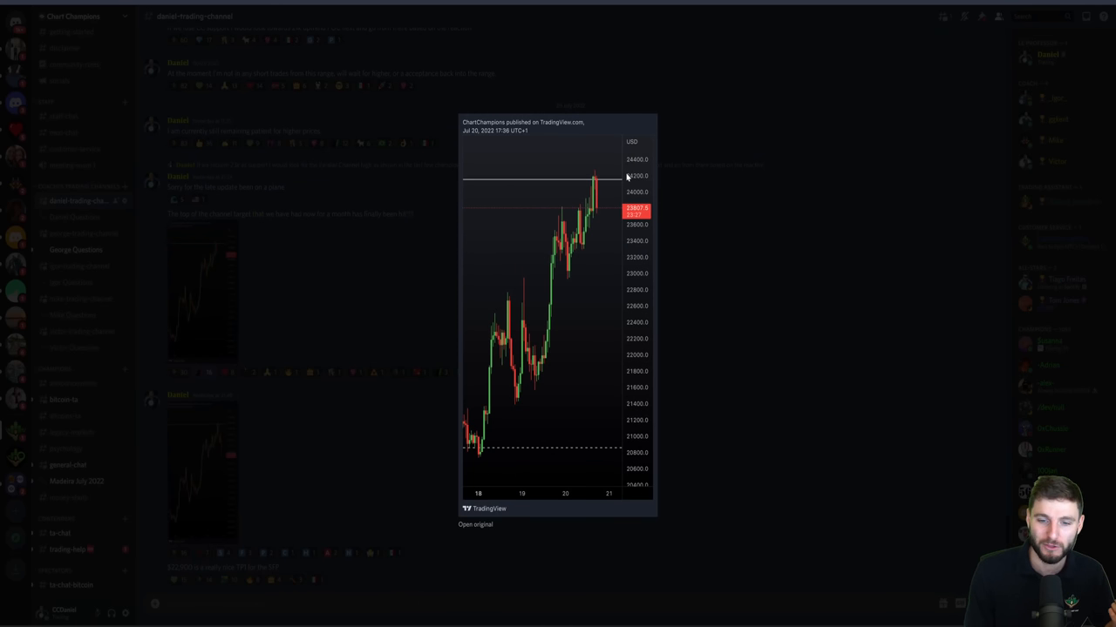
pyautogui.moveTo(606, 178)
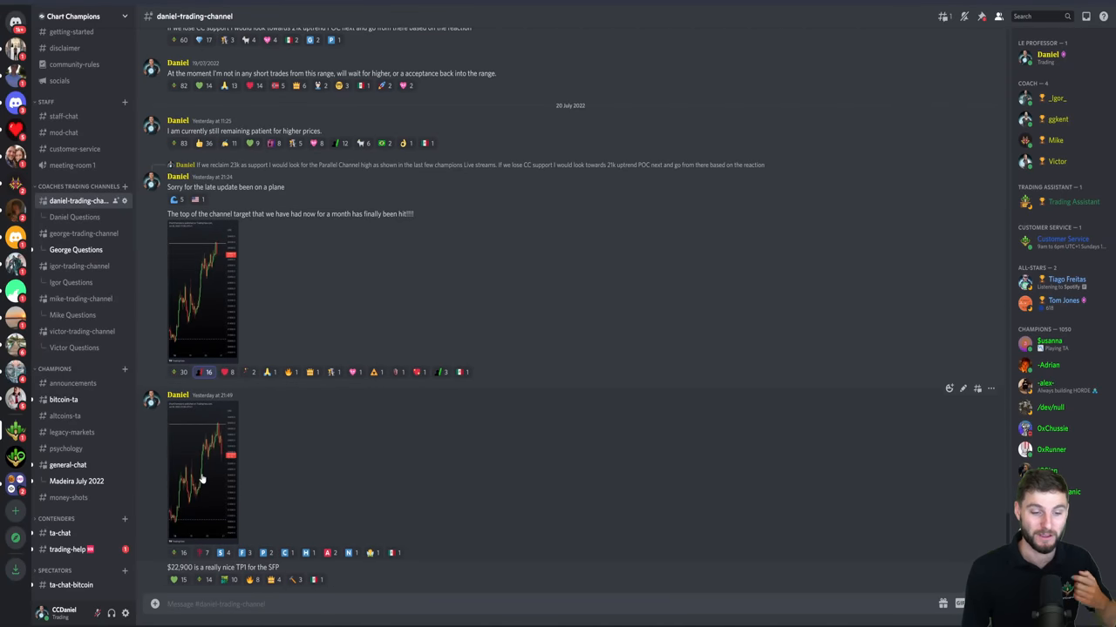
# - Open the shared TradingView chart snapshot from the channel
pyautogui.click(199, 479)
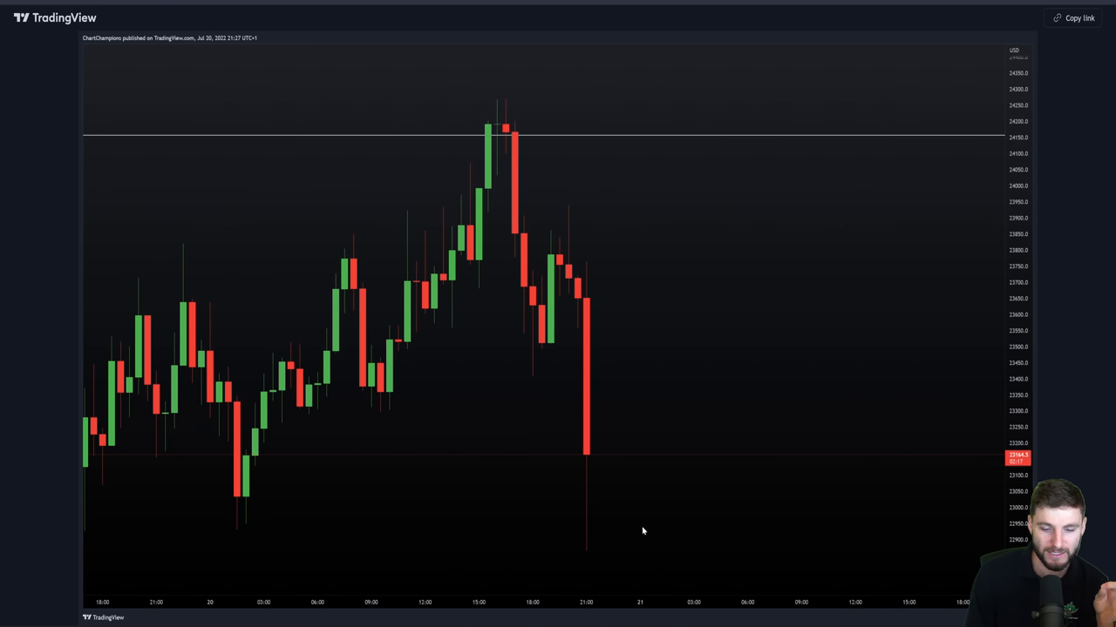
pyautogui.moveTo(582, 479)
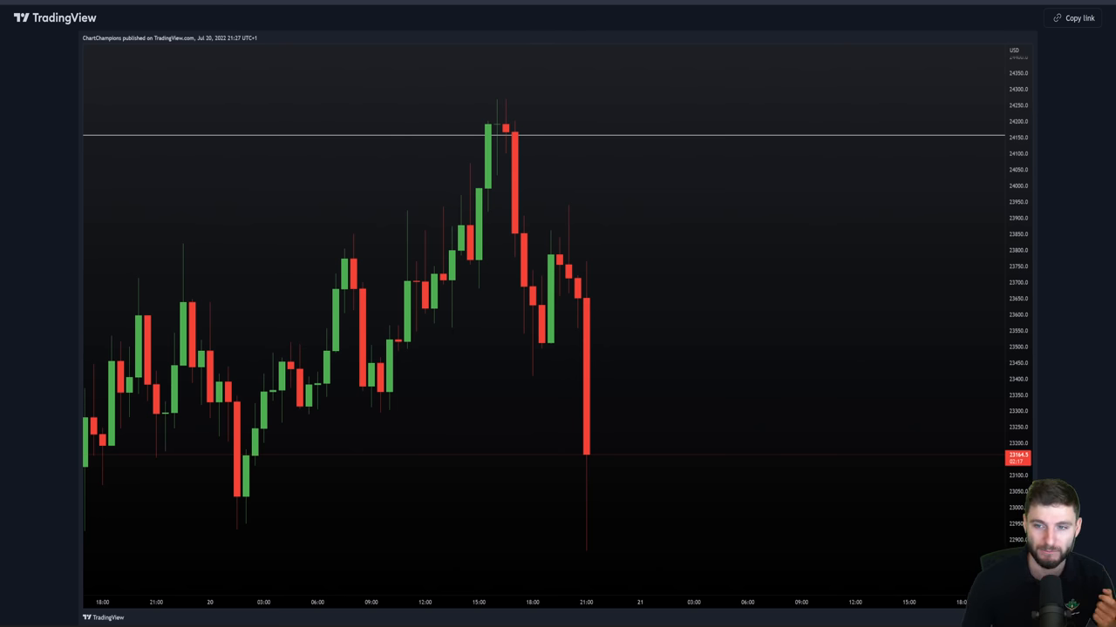
pyautogui.moveTo(495, 101)
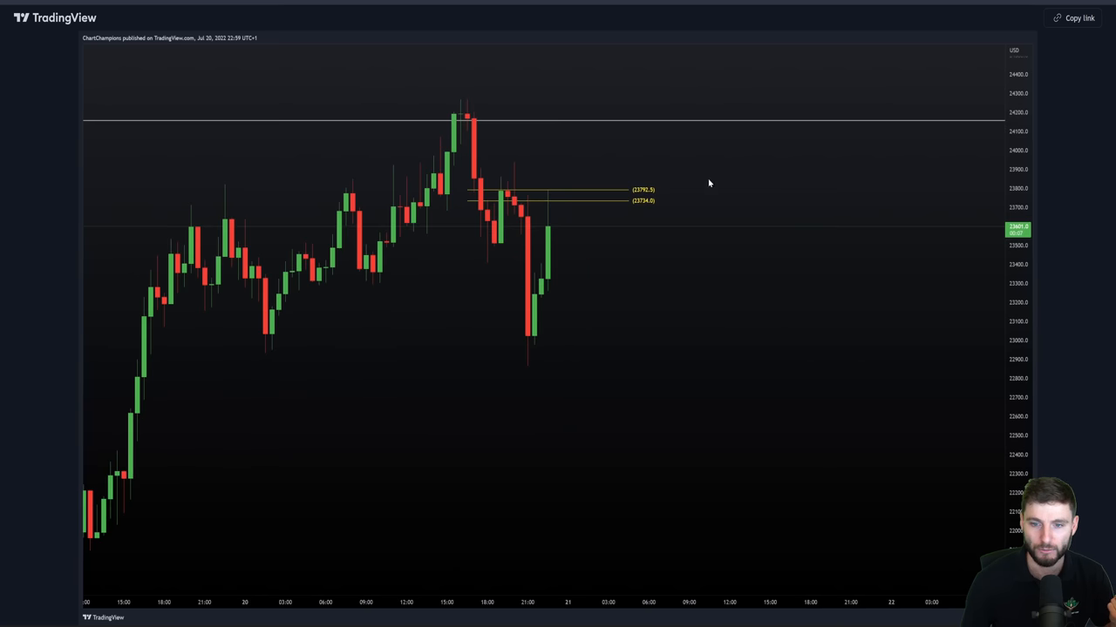
pyautogui.moveTo(464, 102)
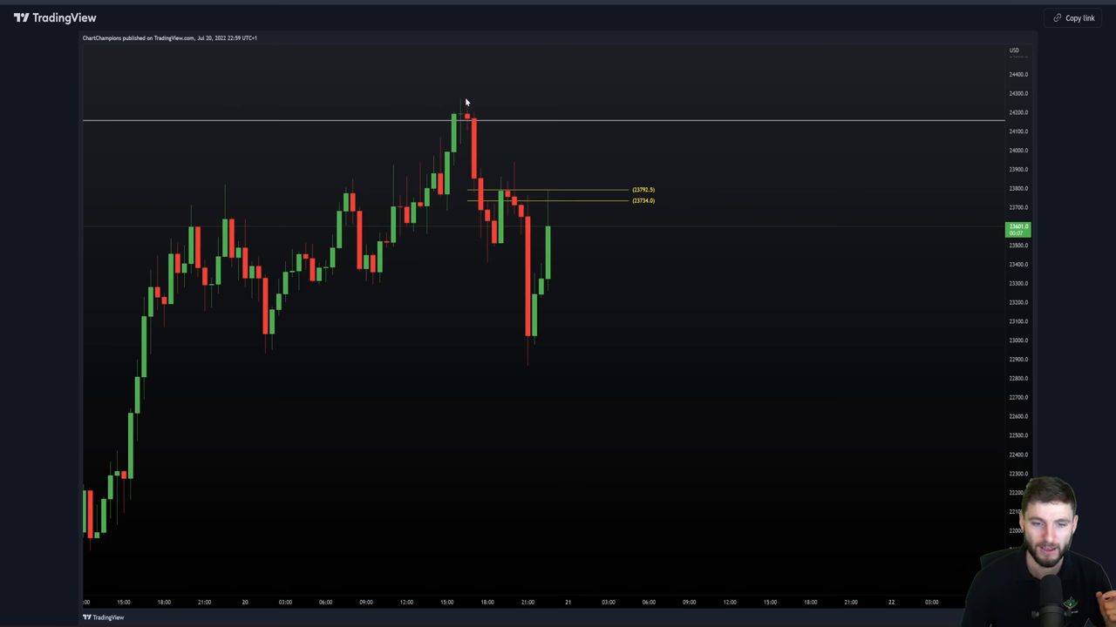
pyautogui.moveTo(542, 188)
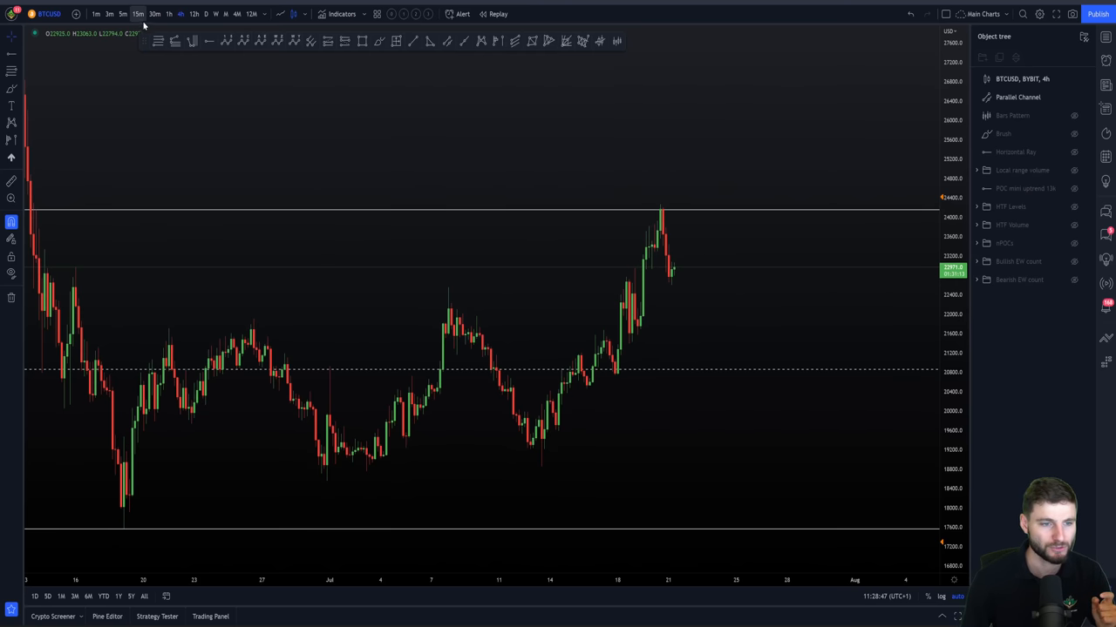
# - Switch the BTCUSD chart to the 15-minute timeframe around the Fib levels
pyautogui.click(136, 14)
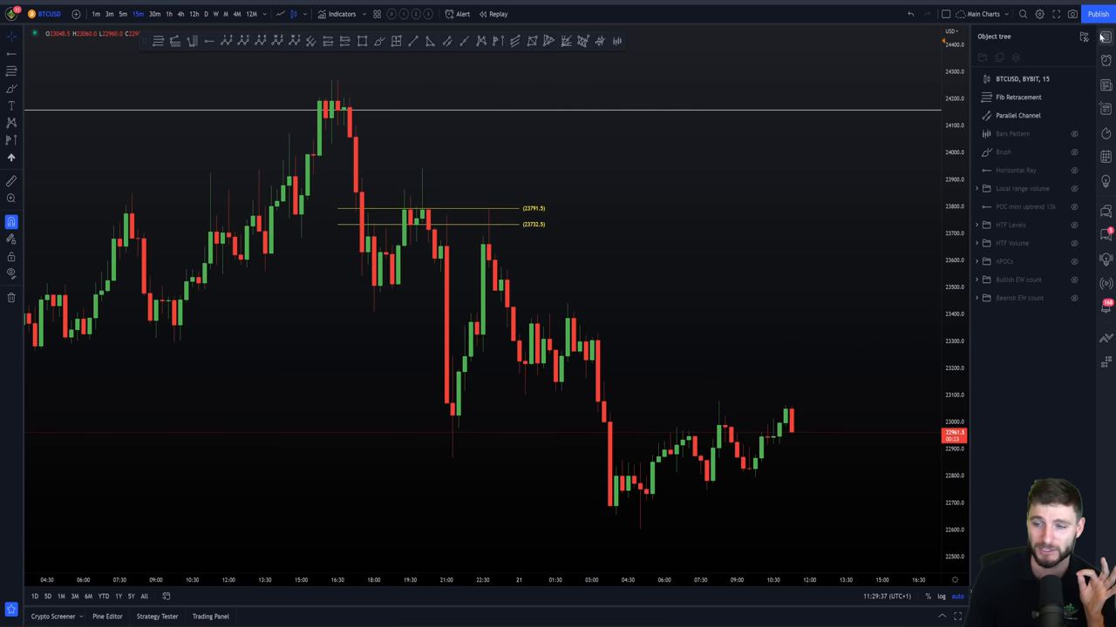
# - Show the crypto watchlist beside the chart instead of the object tree
pyautogui.click(1102, 38)
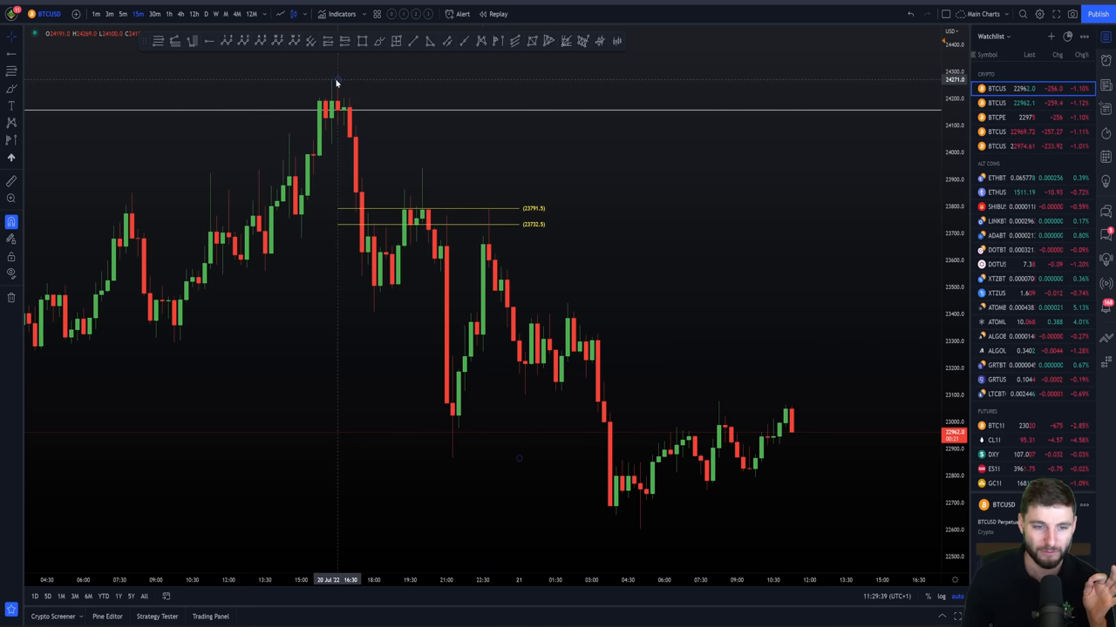
pyautogui.moveTo(491, 251)
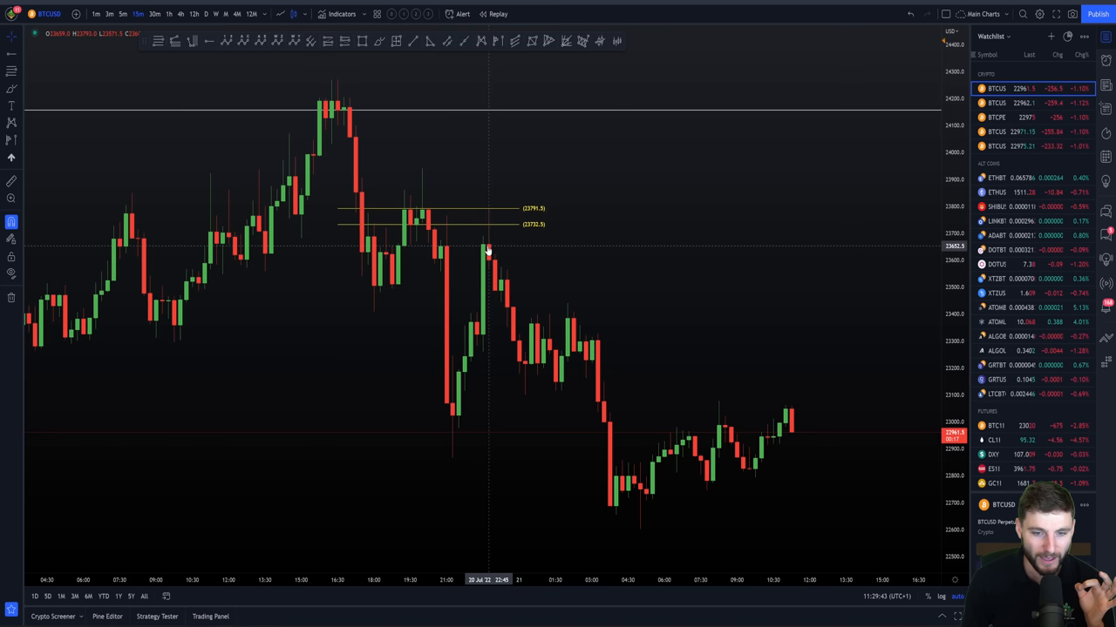
pyautogui.moveTo(488, 247)
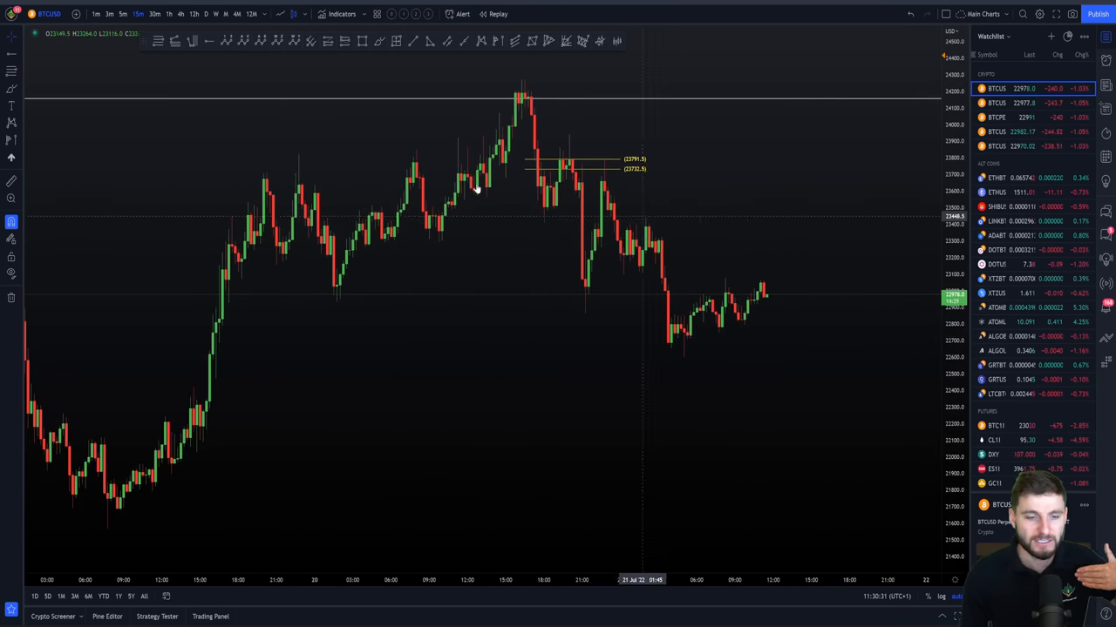
pyautogui.moveTo(174, 18)
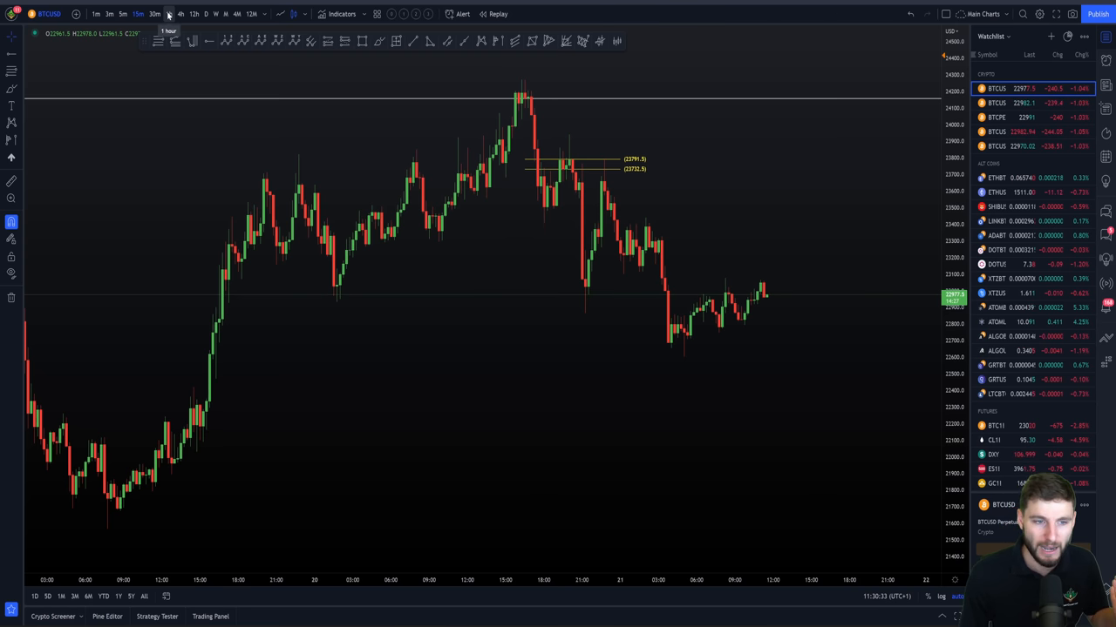
# - Switch the BTCUSD chart to the 4-hour timeframe showing the July rally
pyautogui.click(175, 16)
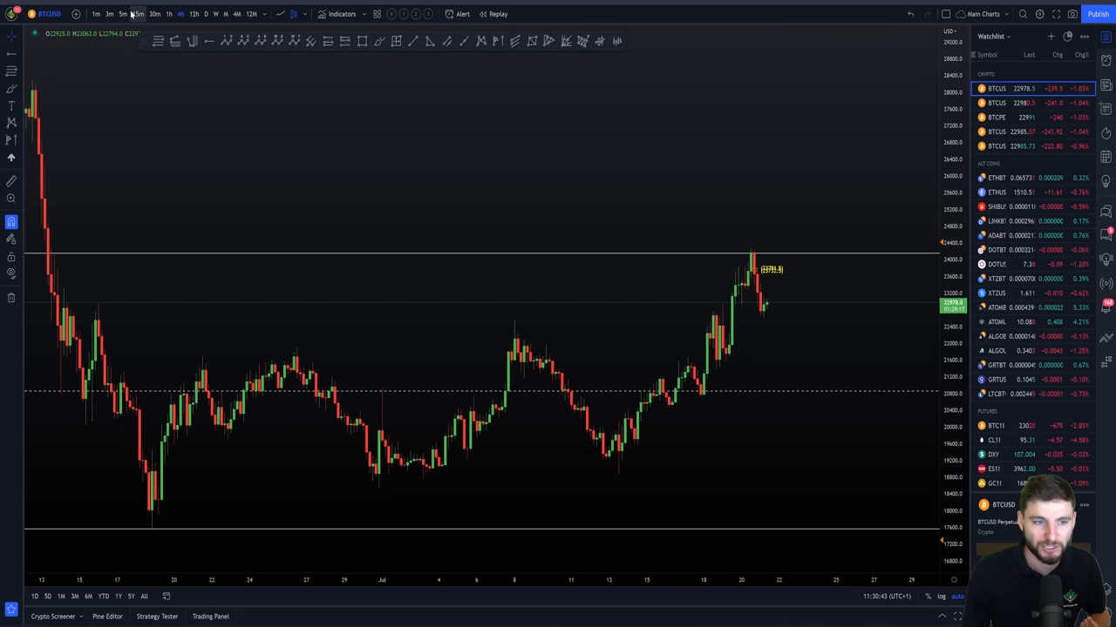
pyautogui.click(137, 14)
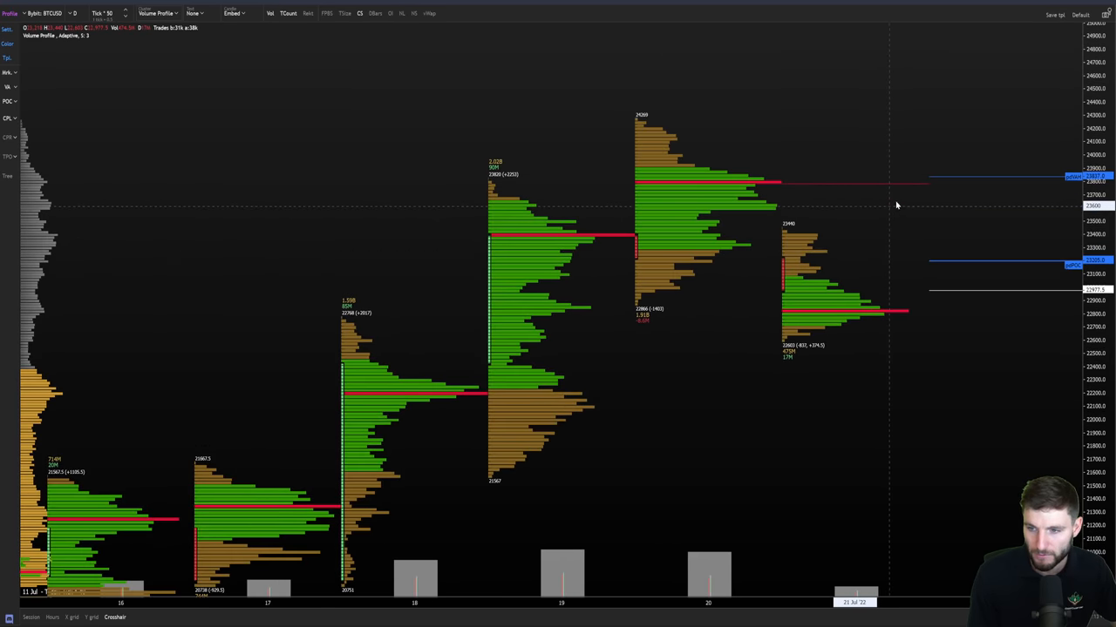
pyautogui.moveTo(925, 206)
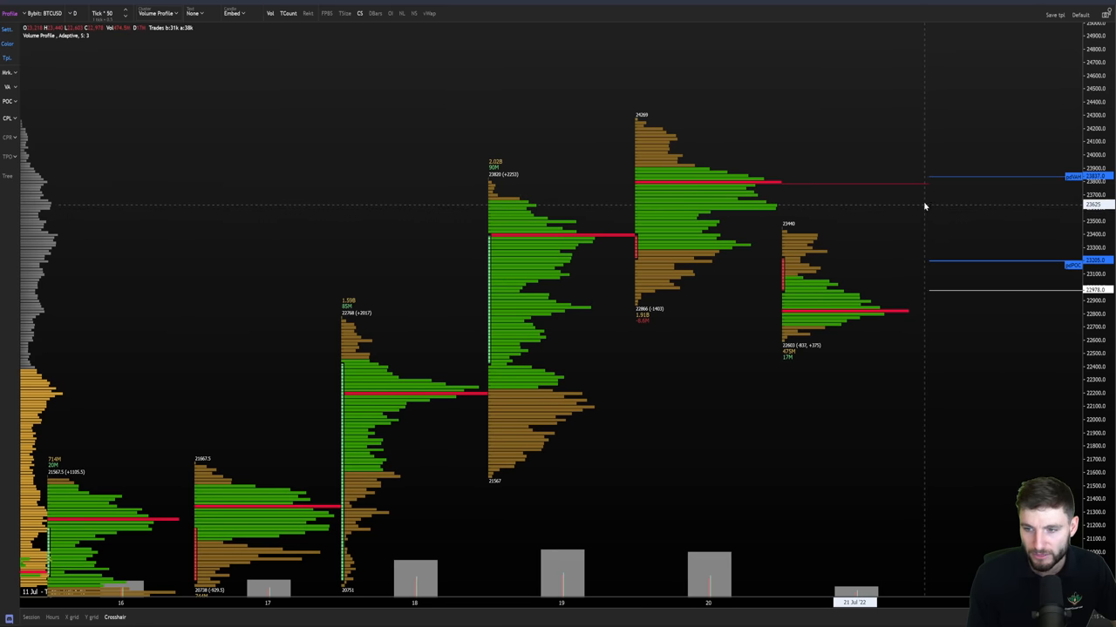
pyautogui.moveTo(936, 173)
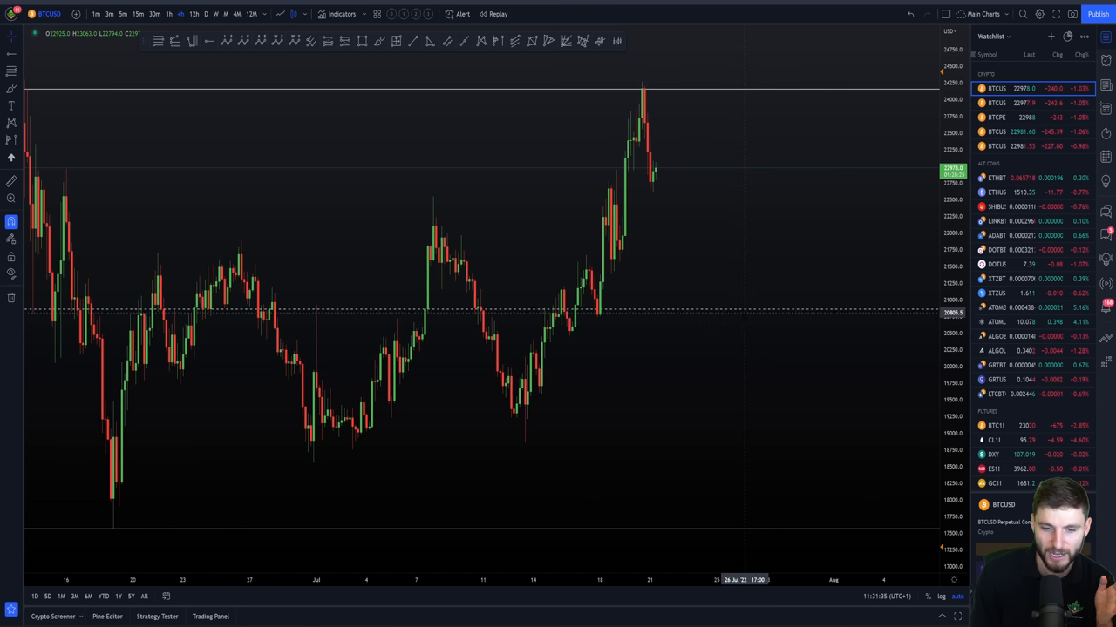
pyautogui.moveTo(295, 310)
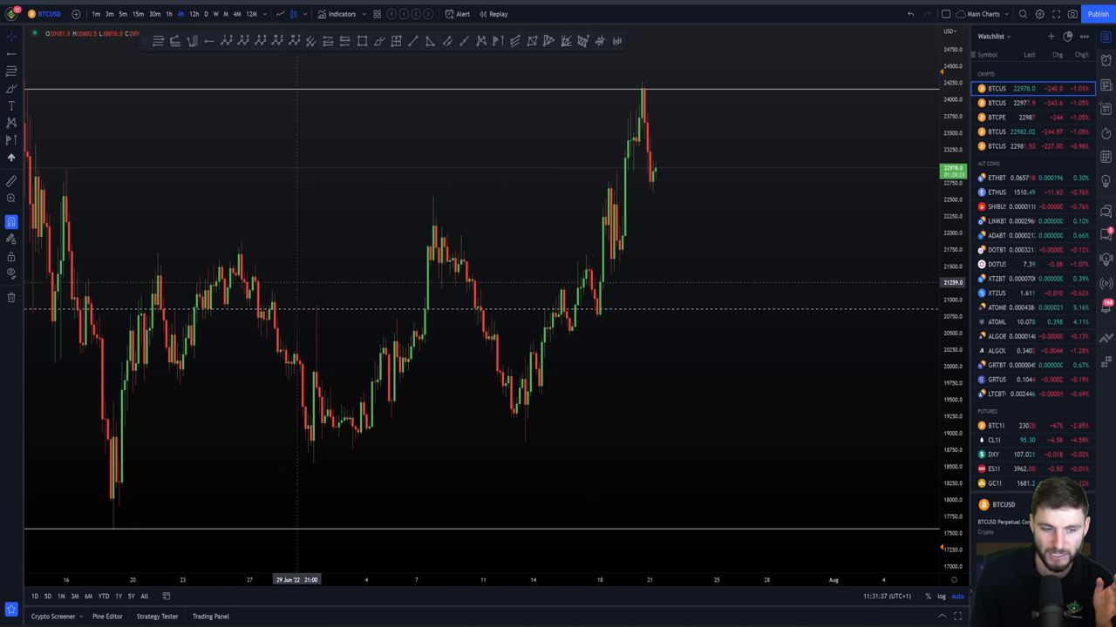
pyautogui.moveTo(464, 305)
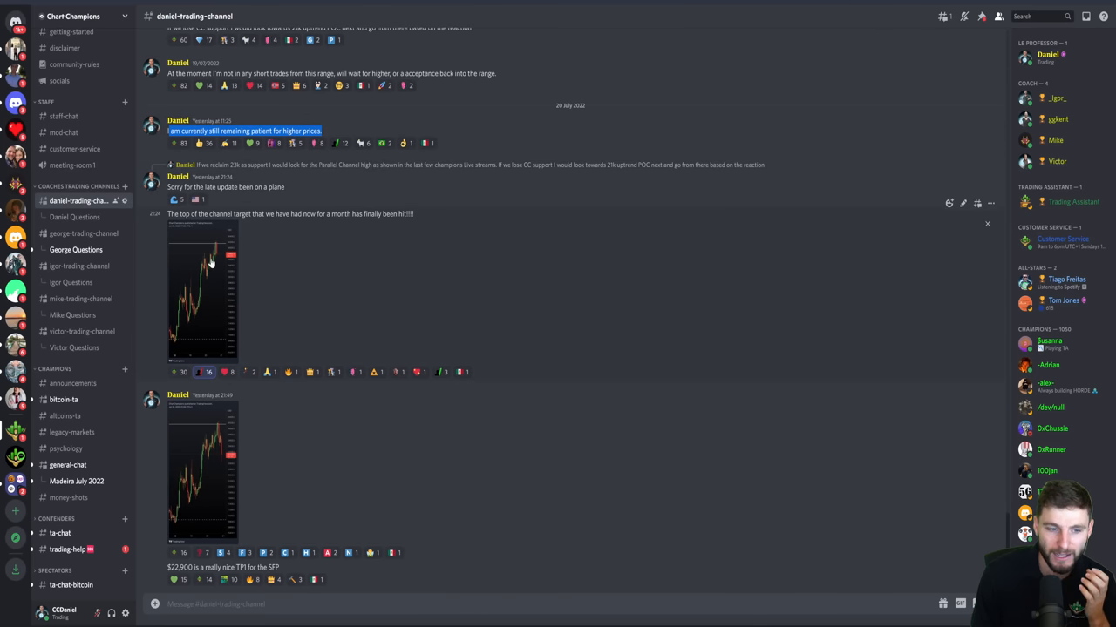
pyautogui.click(195, 293)
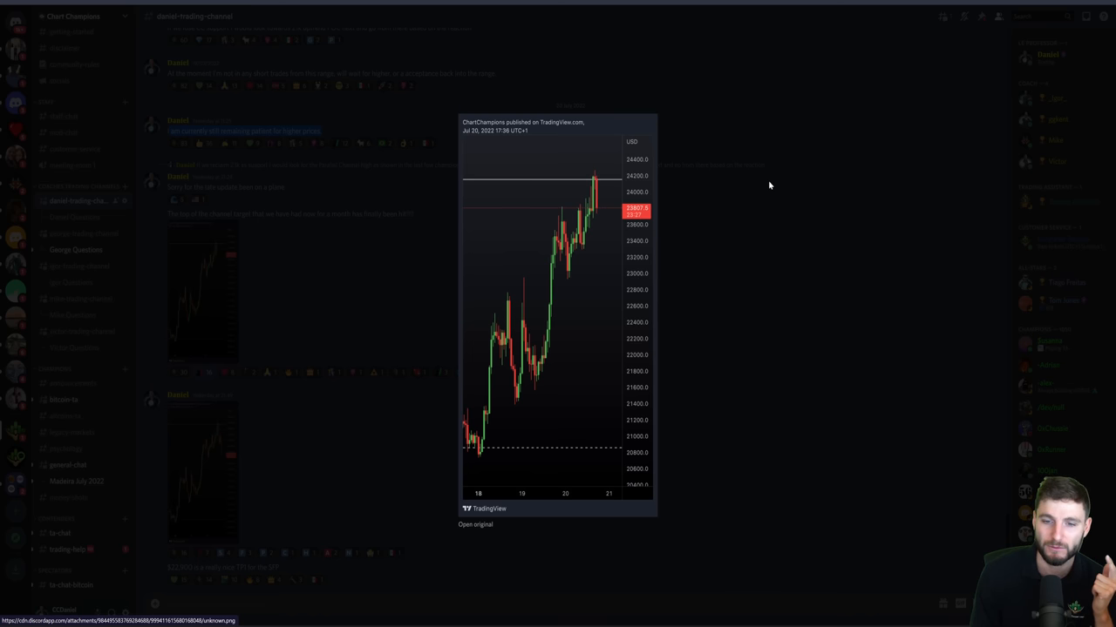
pyautogui.moveTo(775, 54)
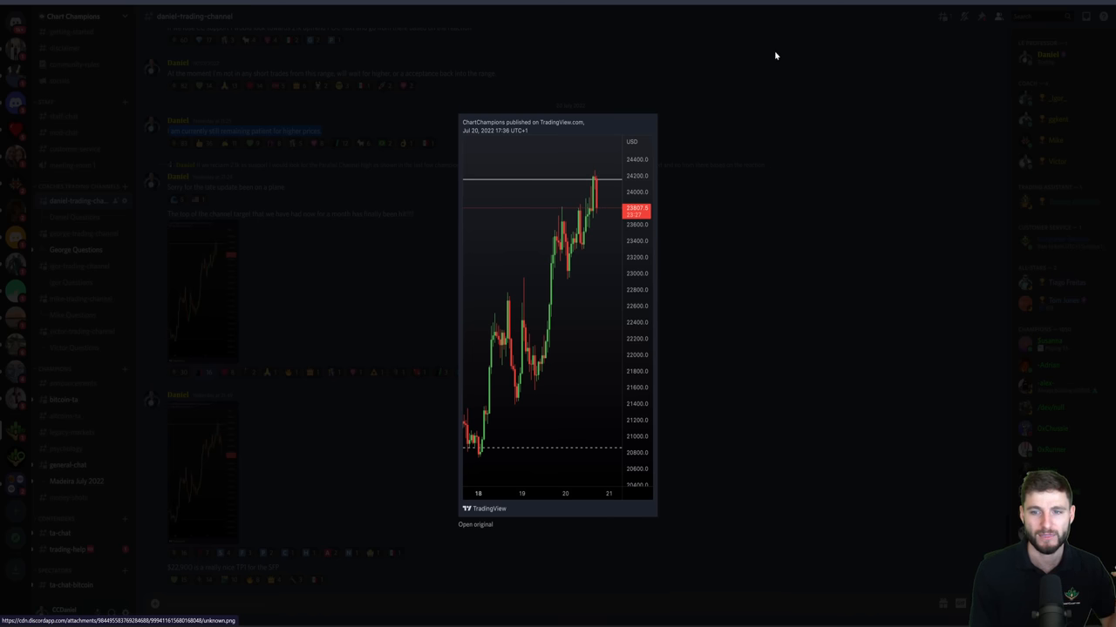
pyautogui.click(220, 497)
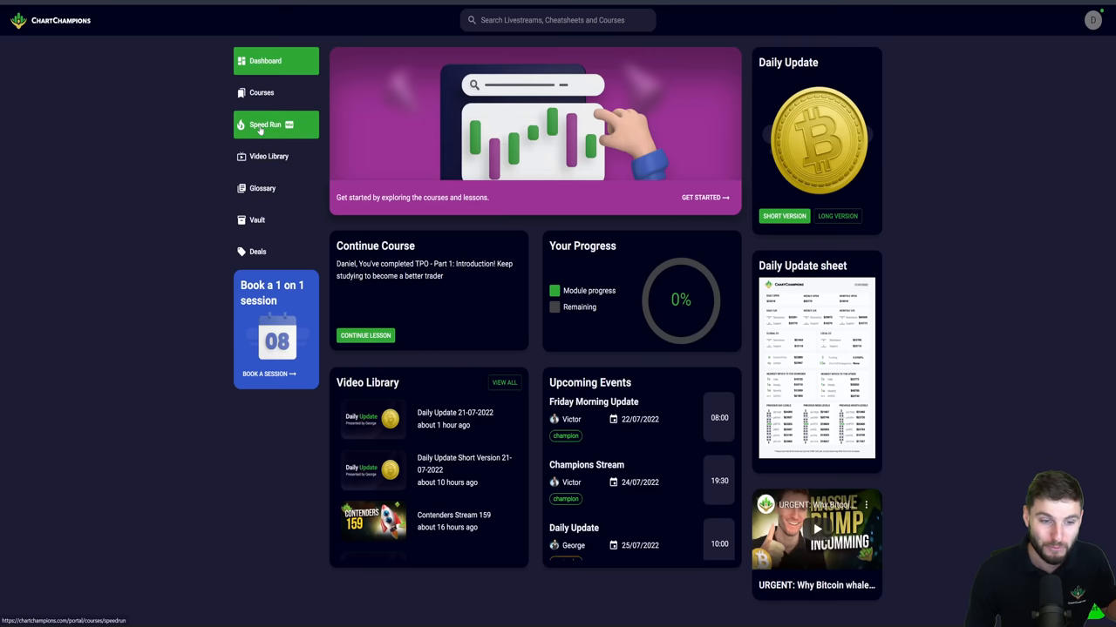
pyautogui.click(265, 123)
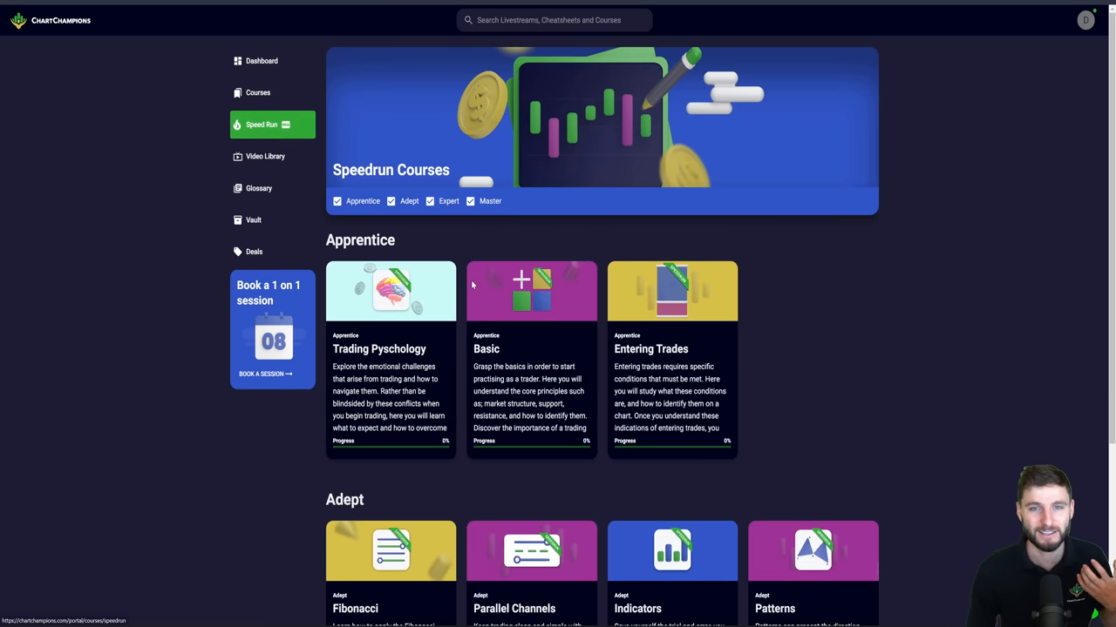
pyautogui.moveTo(352, 256)
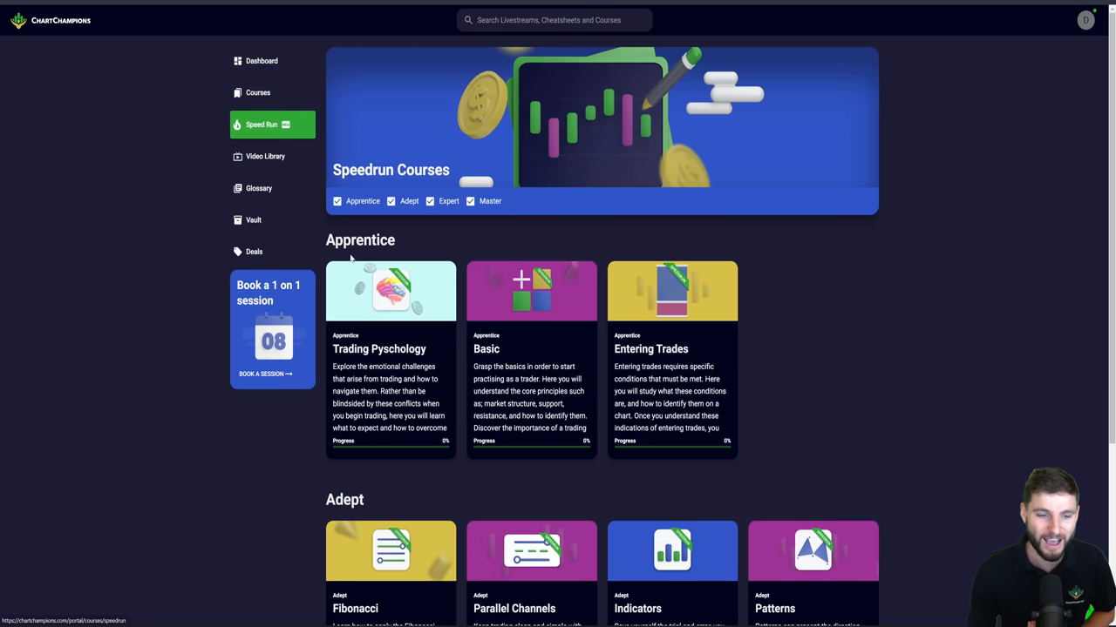
pyautogui.click(263, 61)
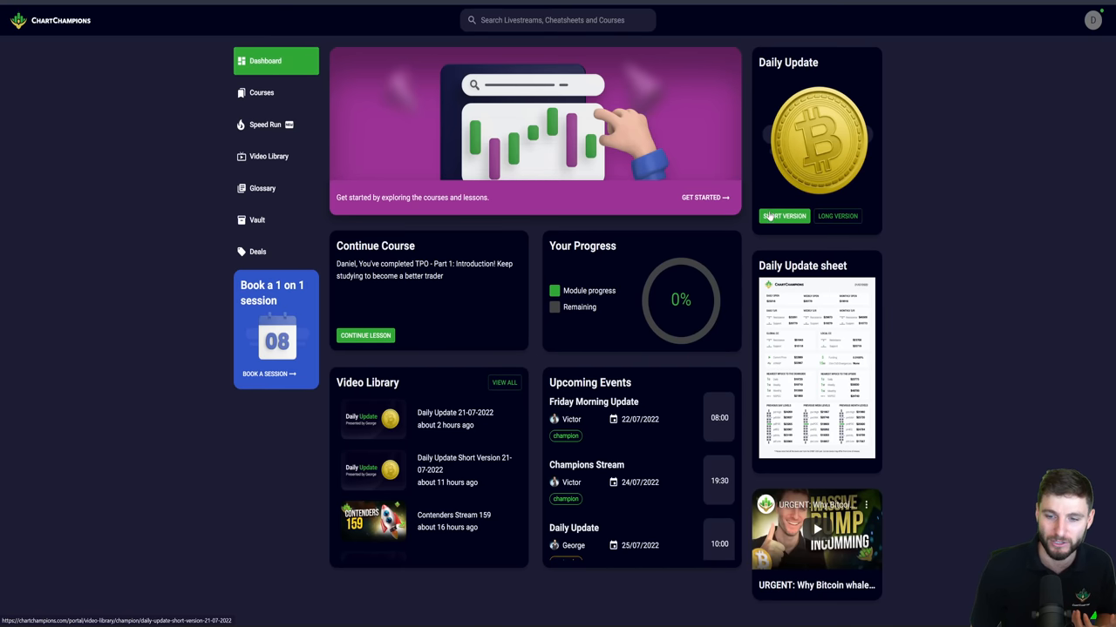
pyautogui.moveTo(725, 223)
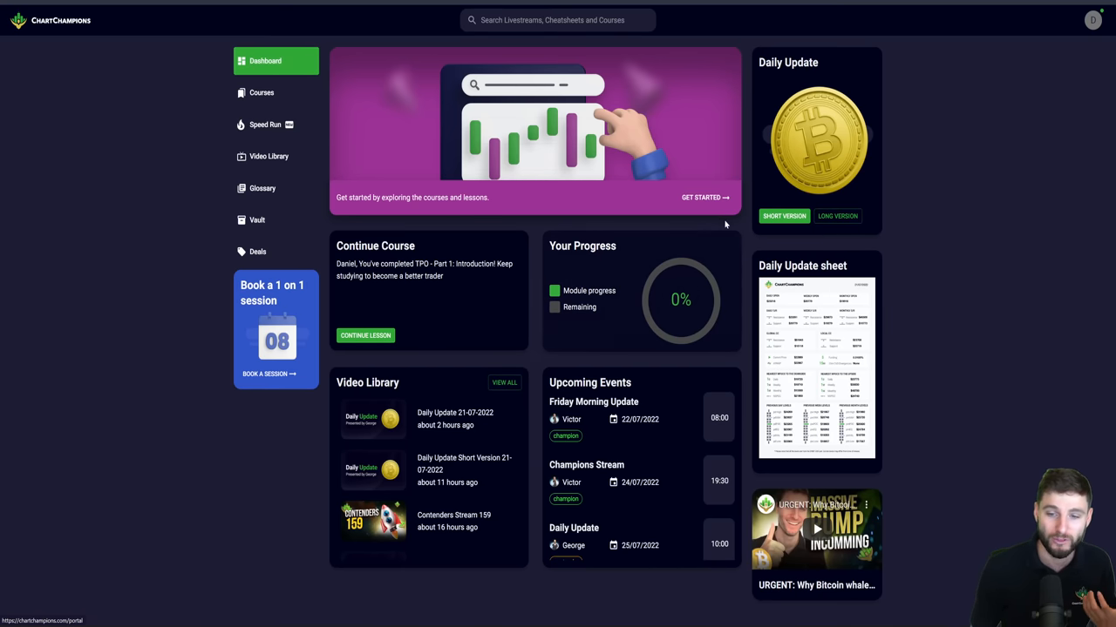
pyautogui.moveTo(258, 220)
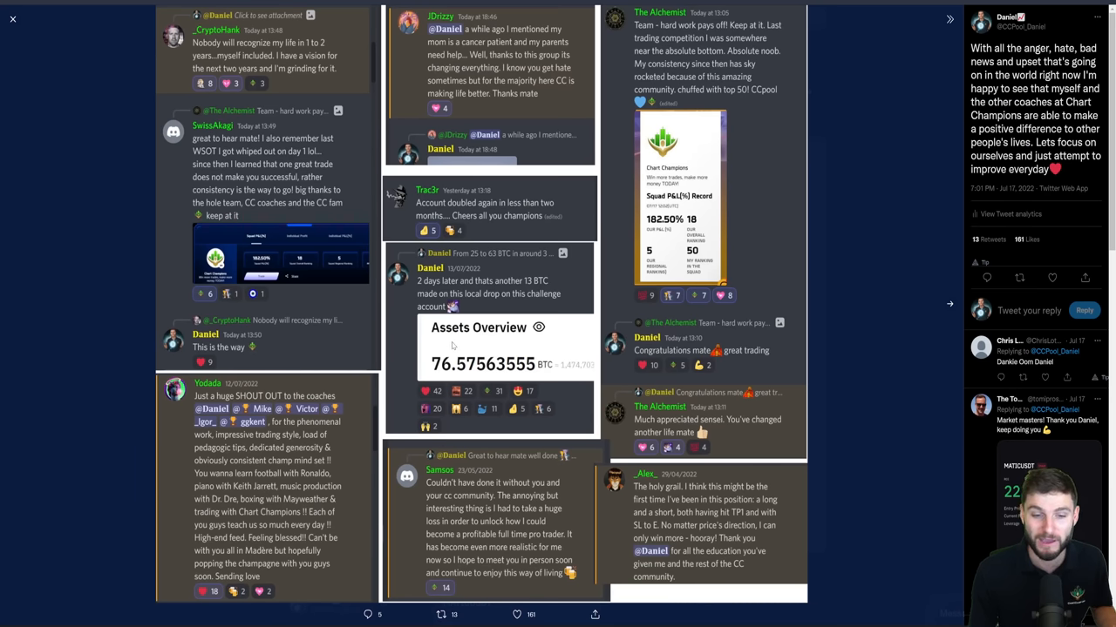
pyautogui.moveTo(408, 347)
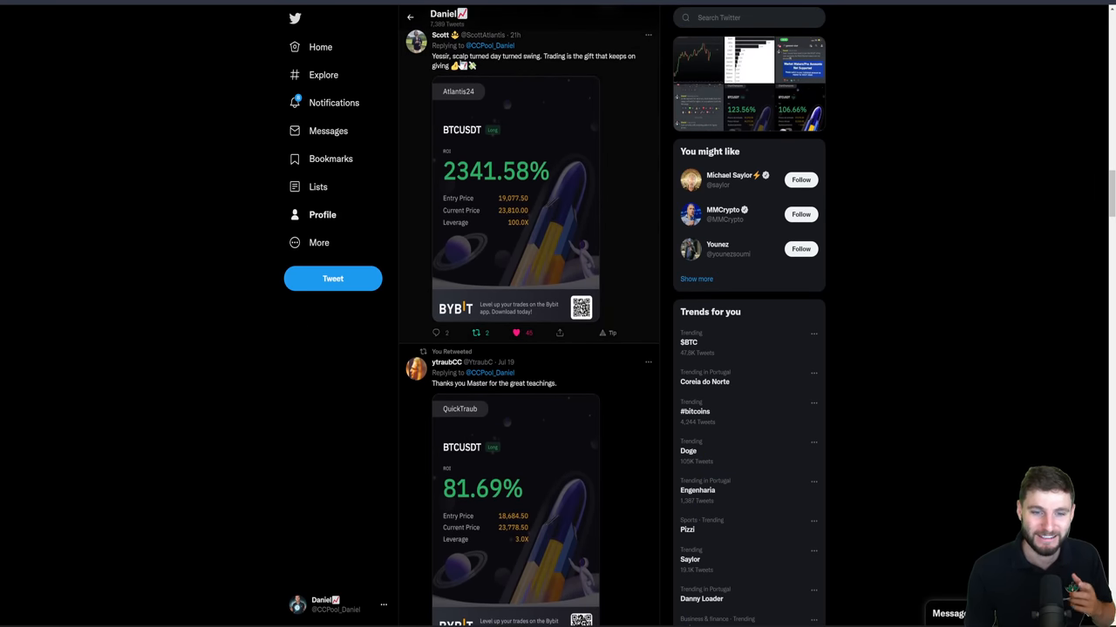
pyautogui.scroll(-3)
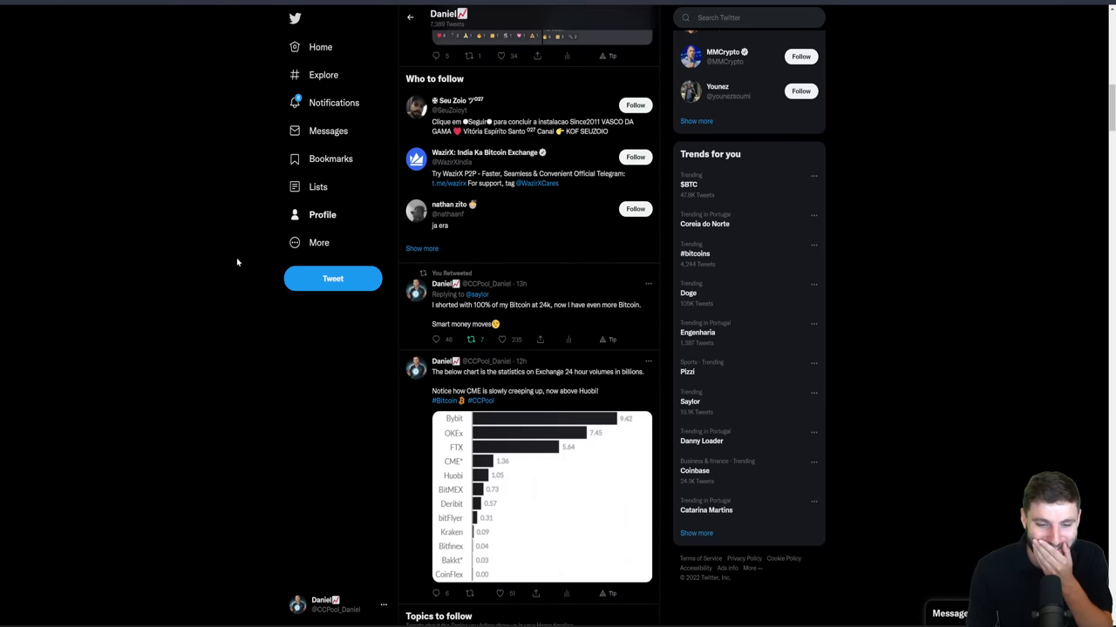
pyautogui.scroll(-3)
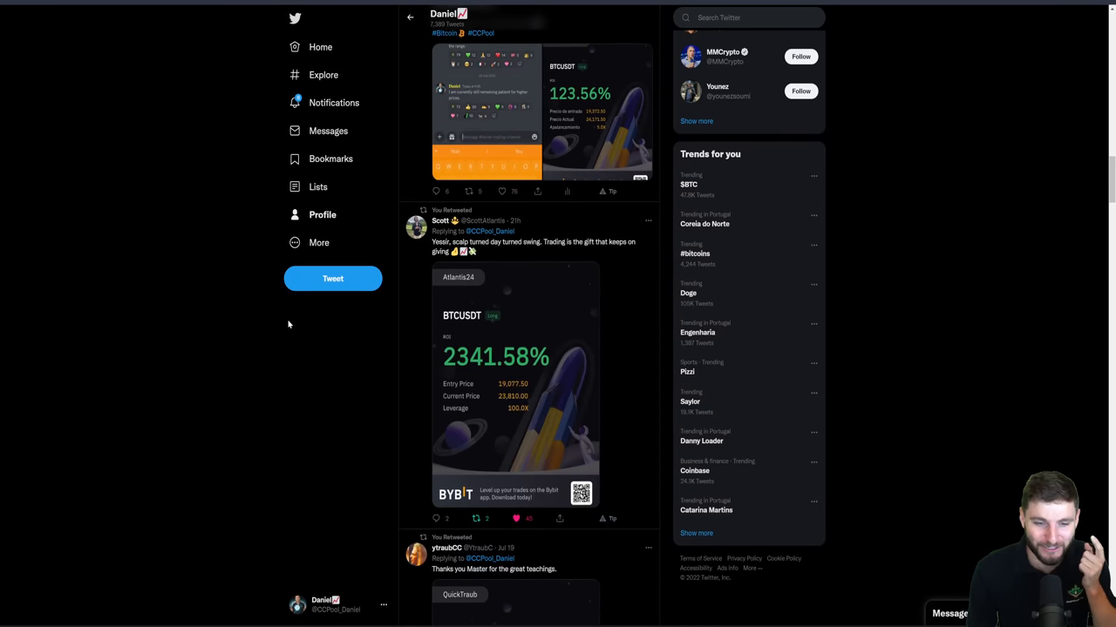
pyautogui.scroll(-3)
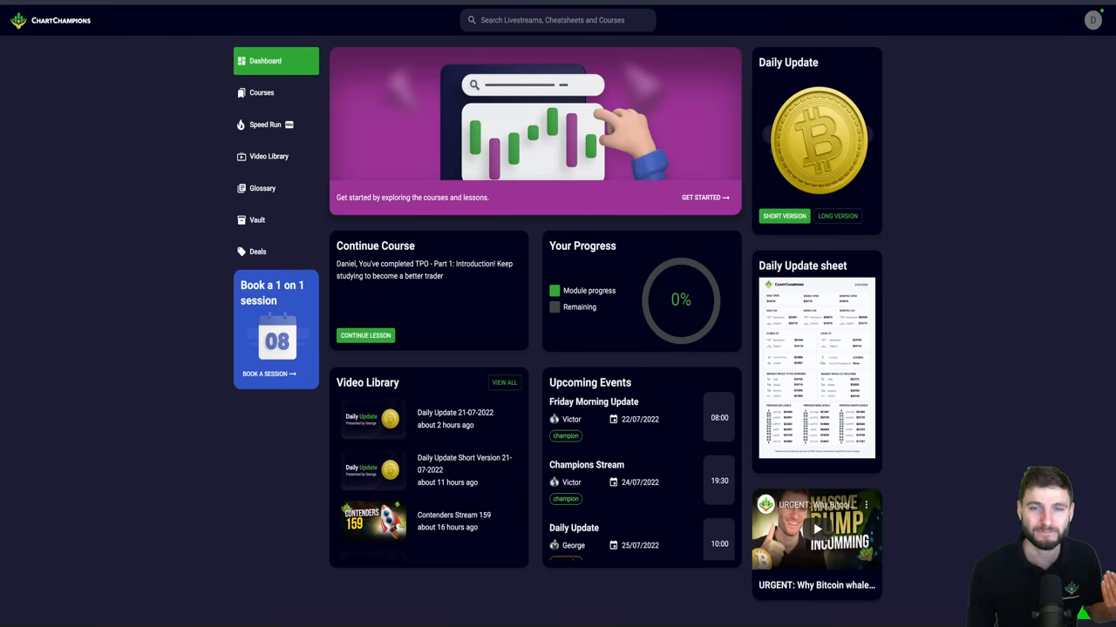
pyautogui.moveTo(59, 332)
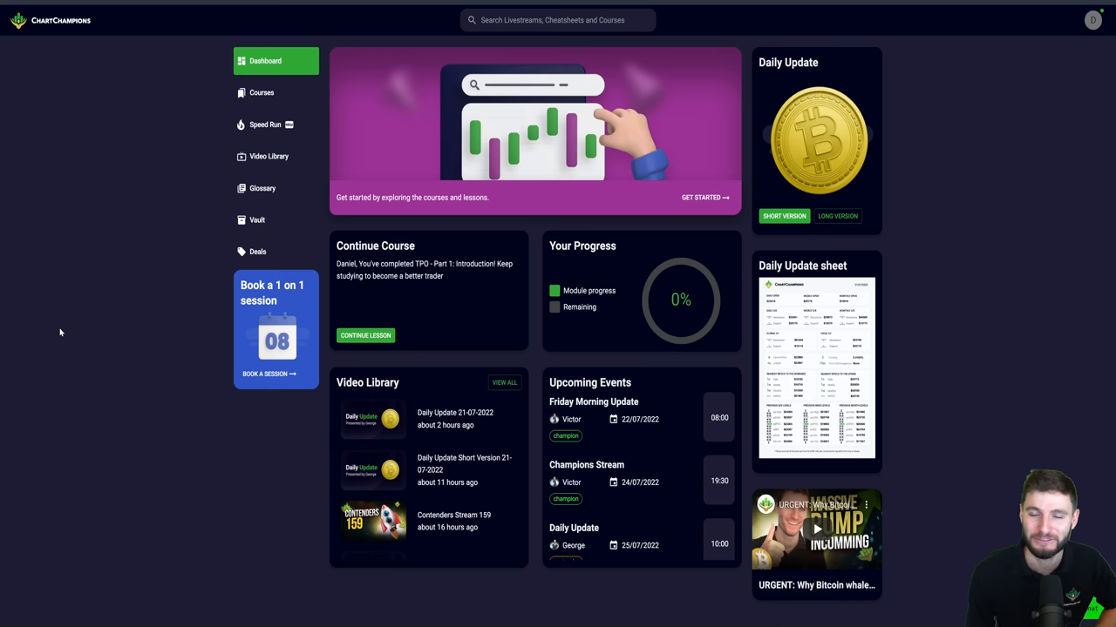
pyautogui.moveTo(647, 617)
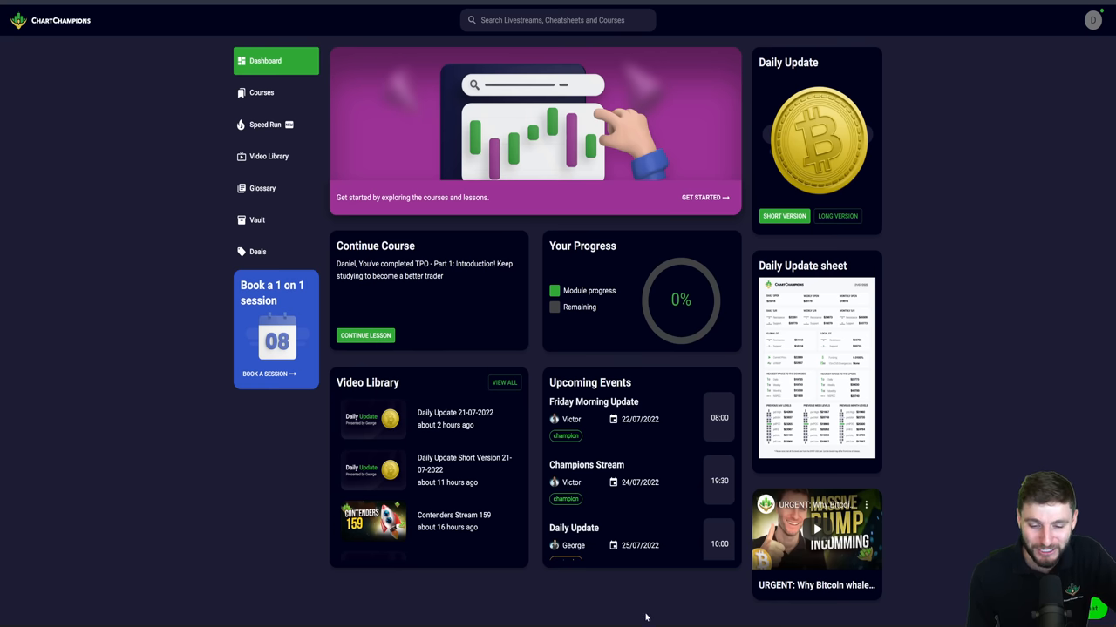